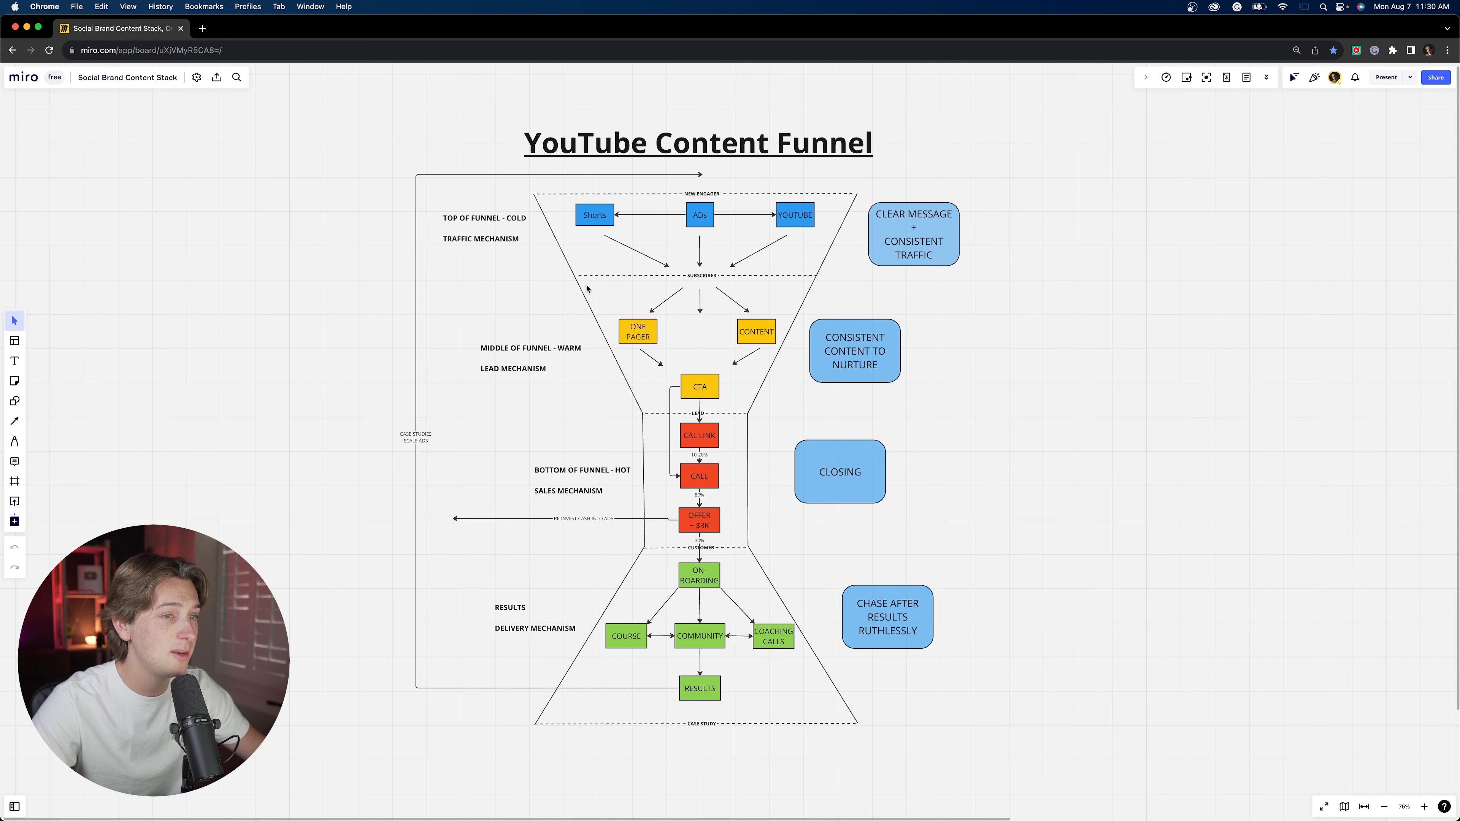
mouse_move(529, 366)
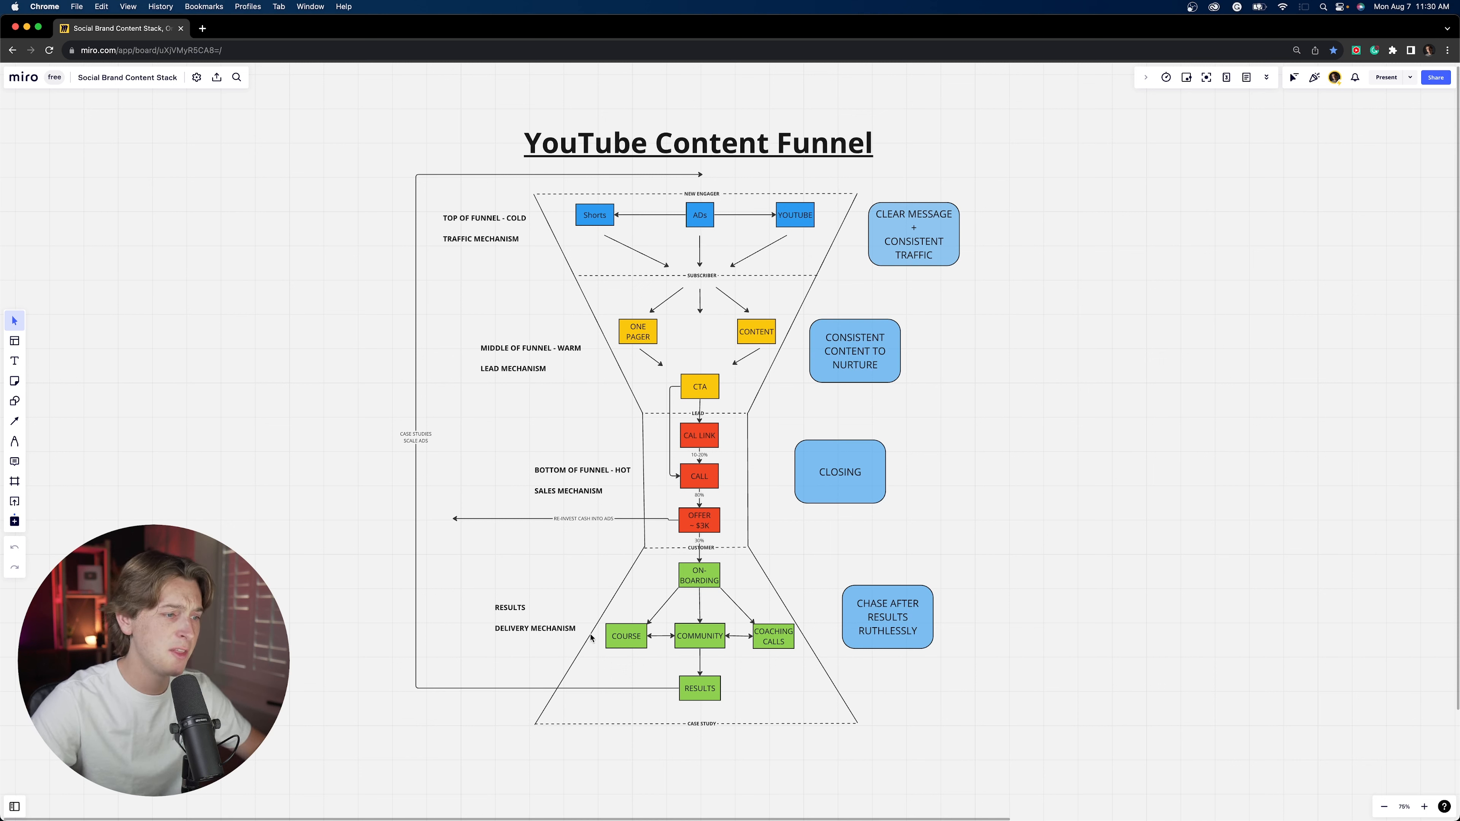
mouse_move(818, 575)
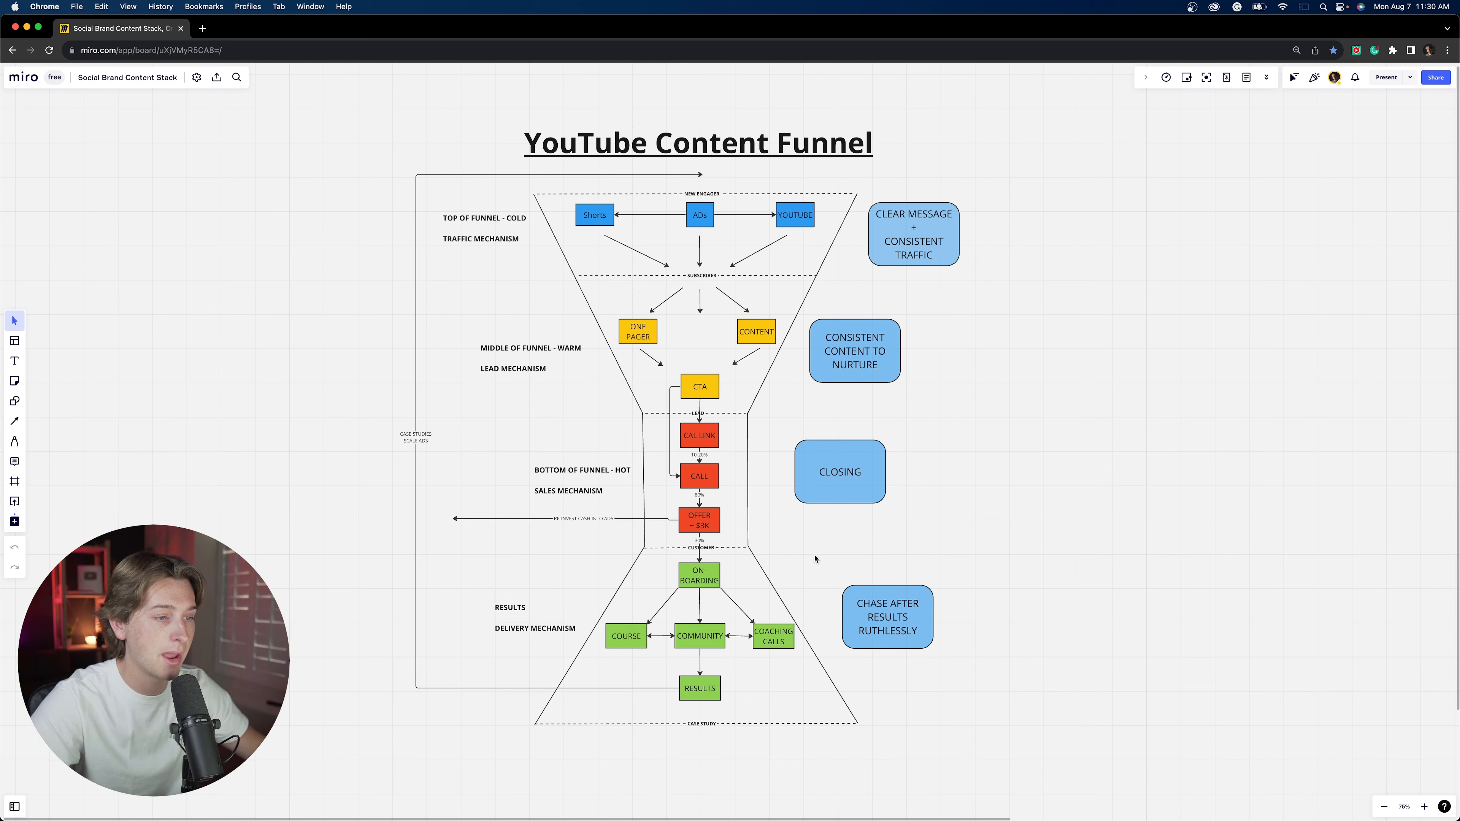
mouse_move(901, 556)
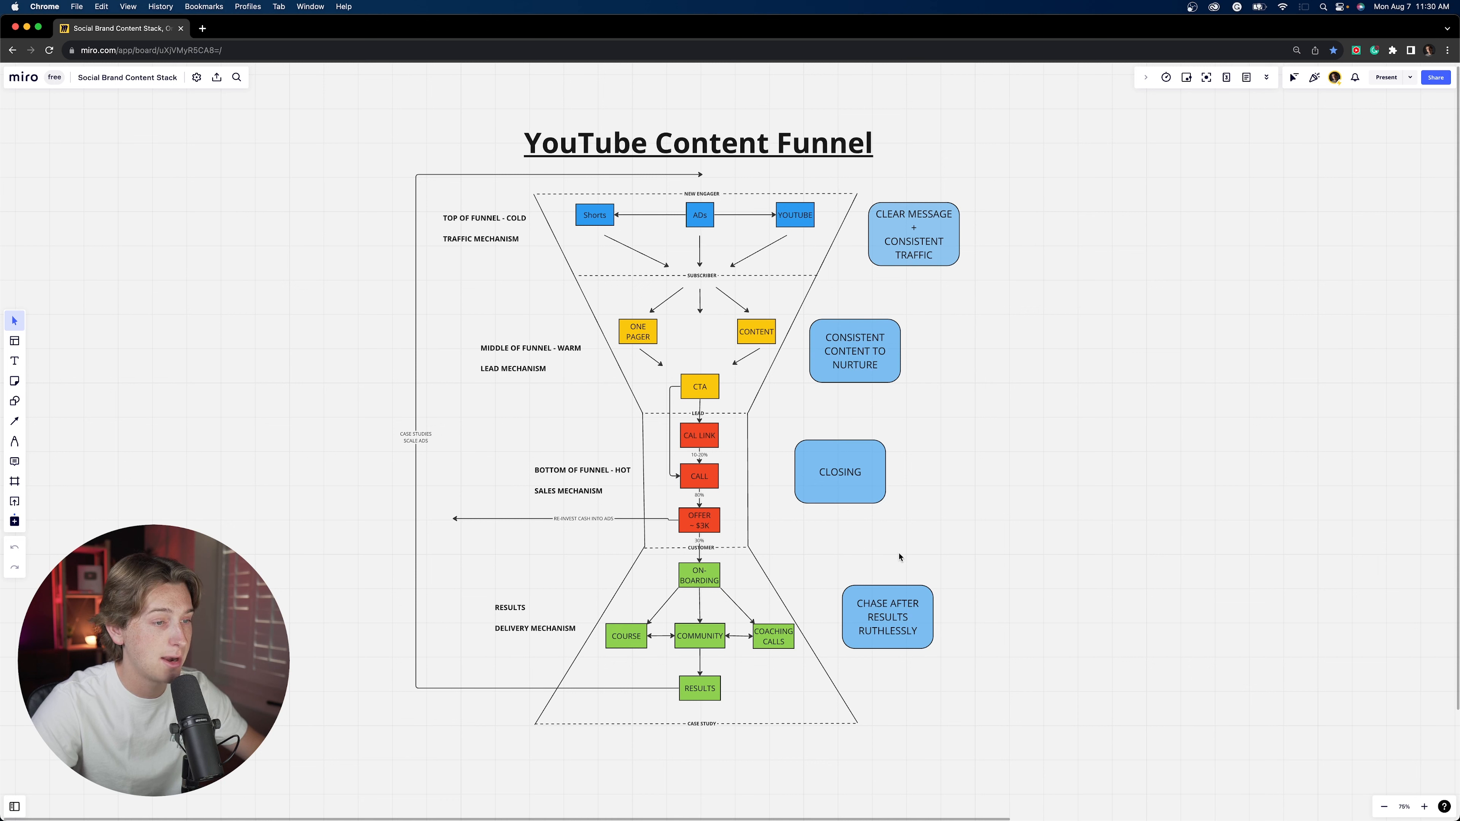
mouse_move(498, 186)
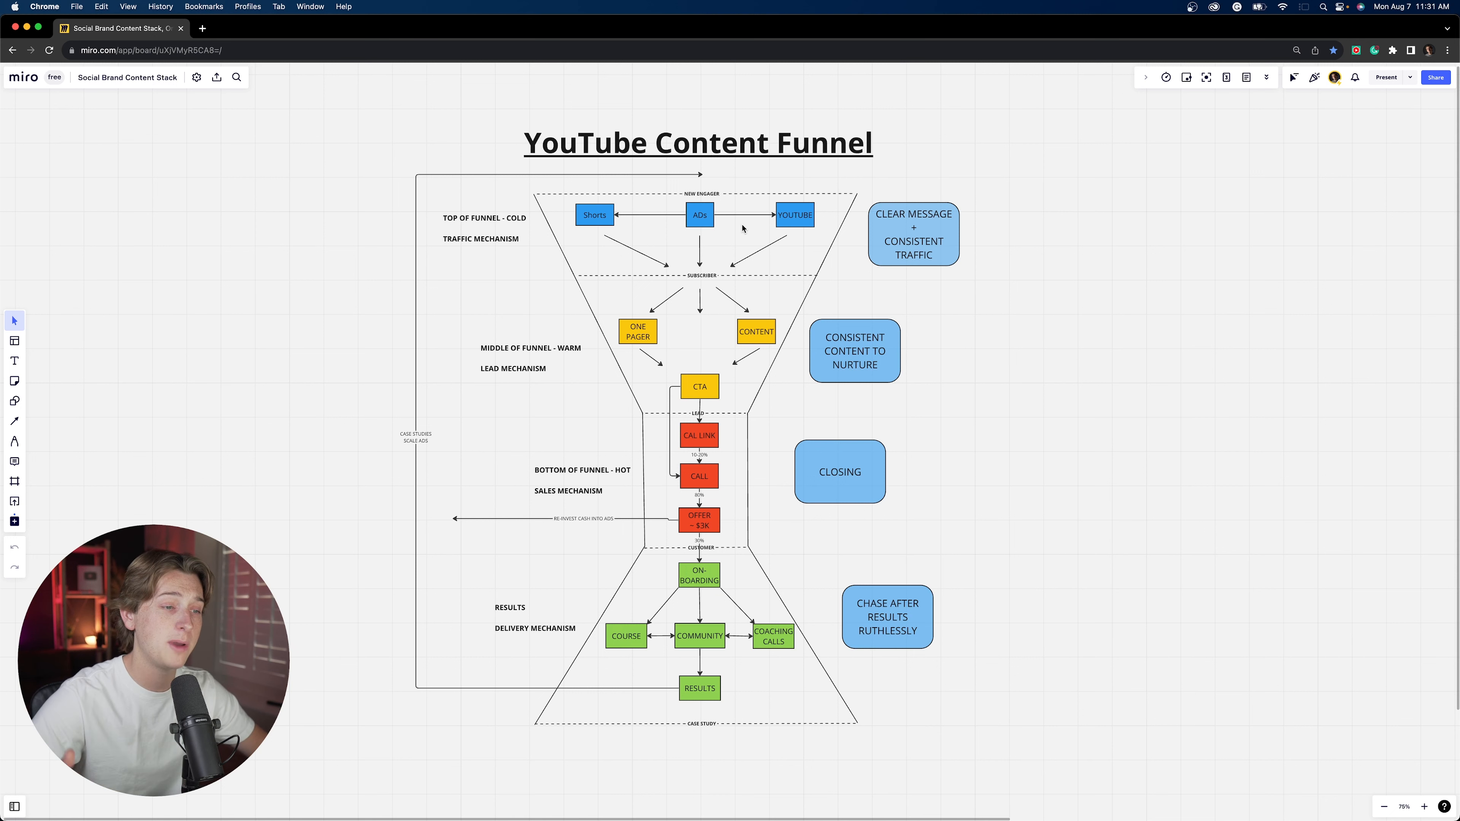
mouse_move(706, 523)
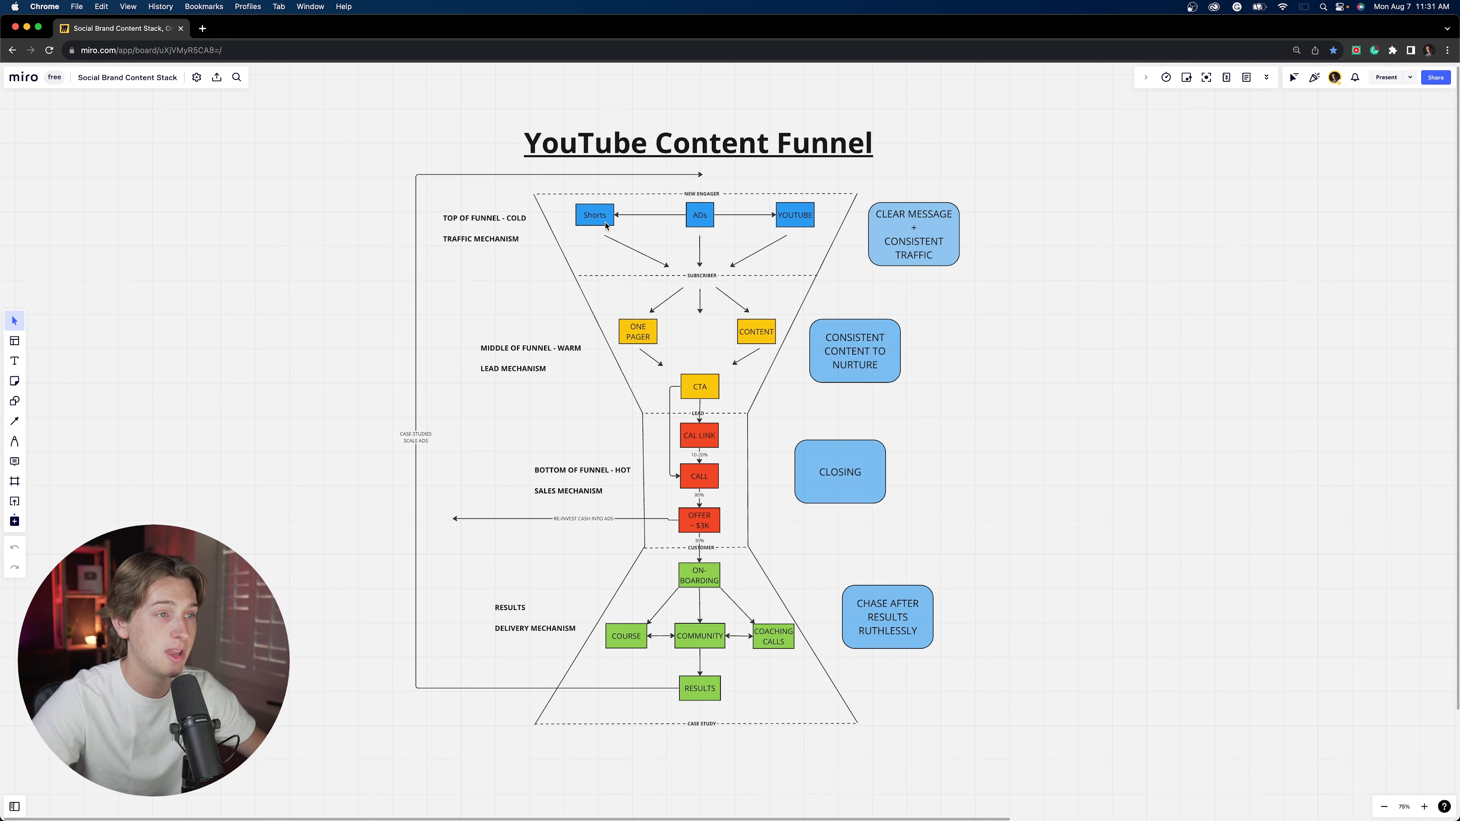
mouse_move(696, 277)
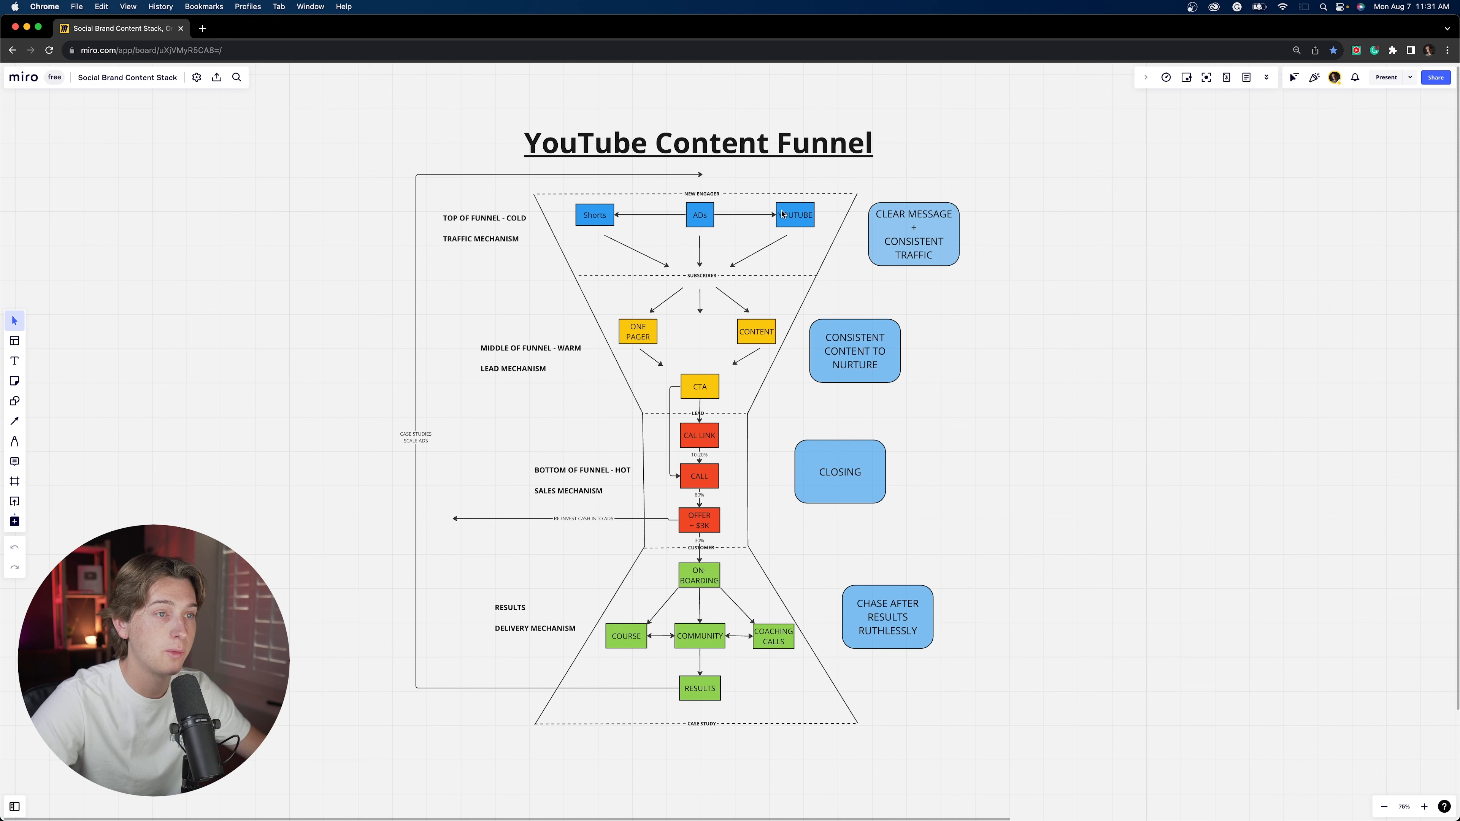
left_click(794, 215)
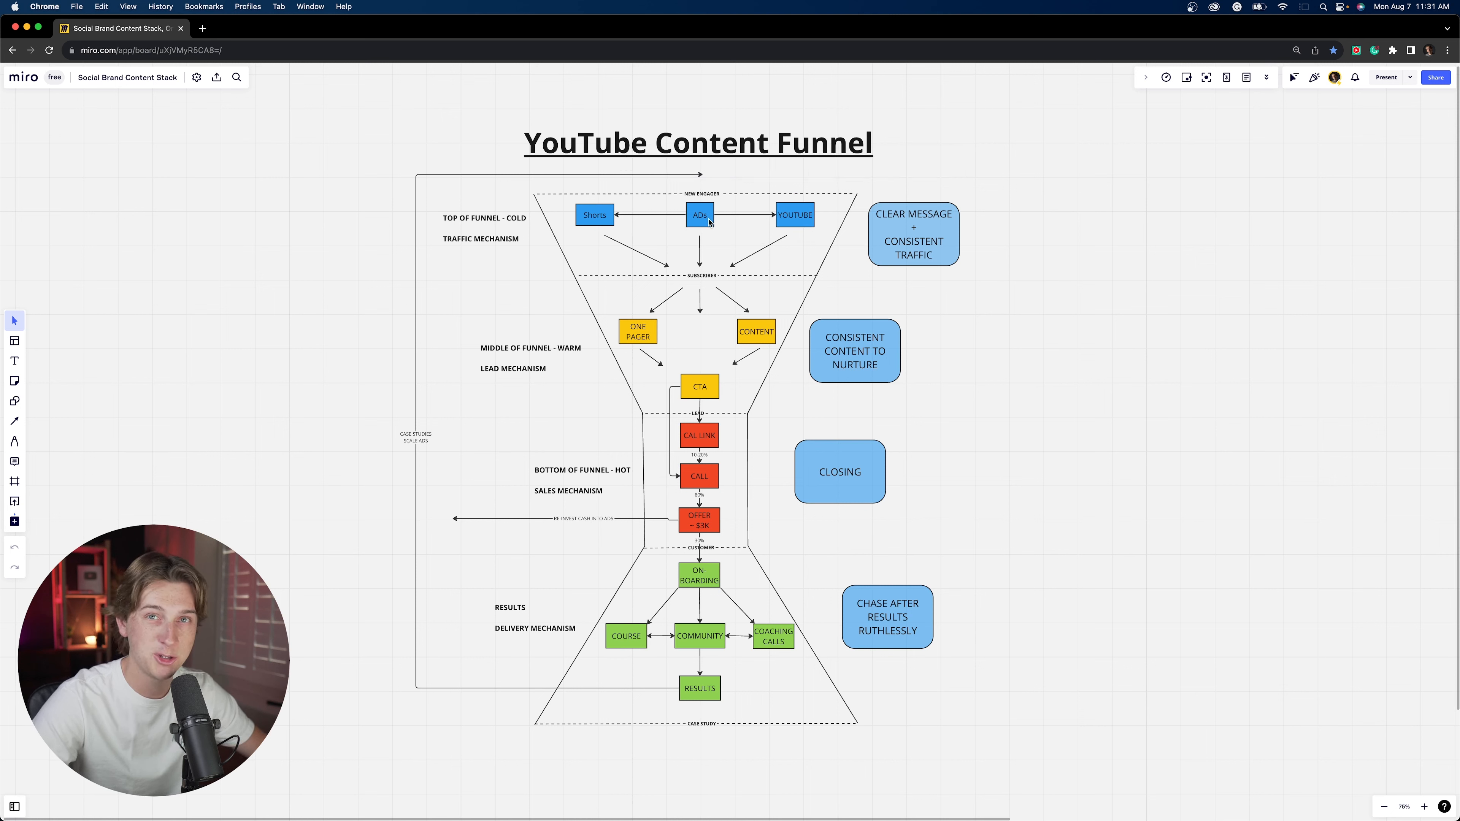
mouse_move(686, 267)
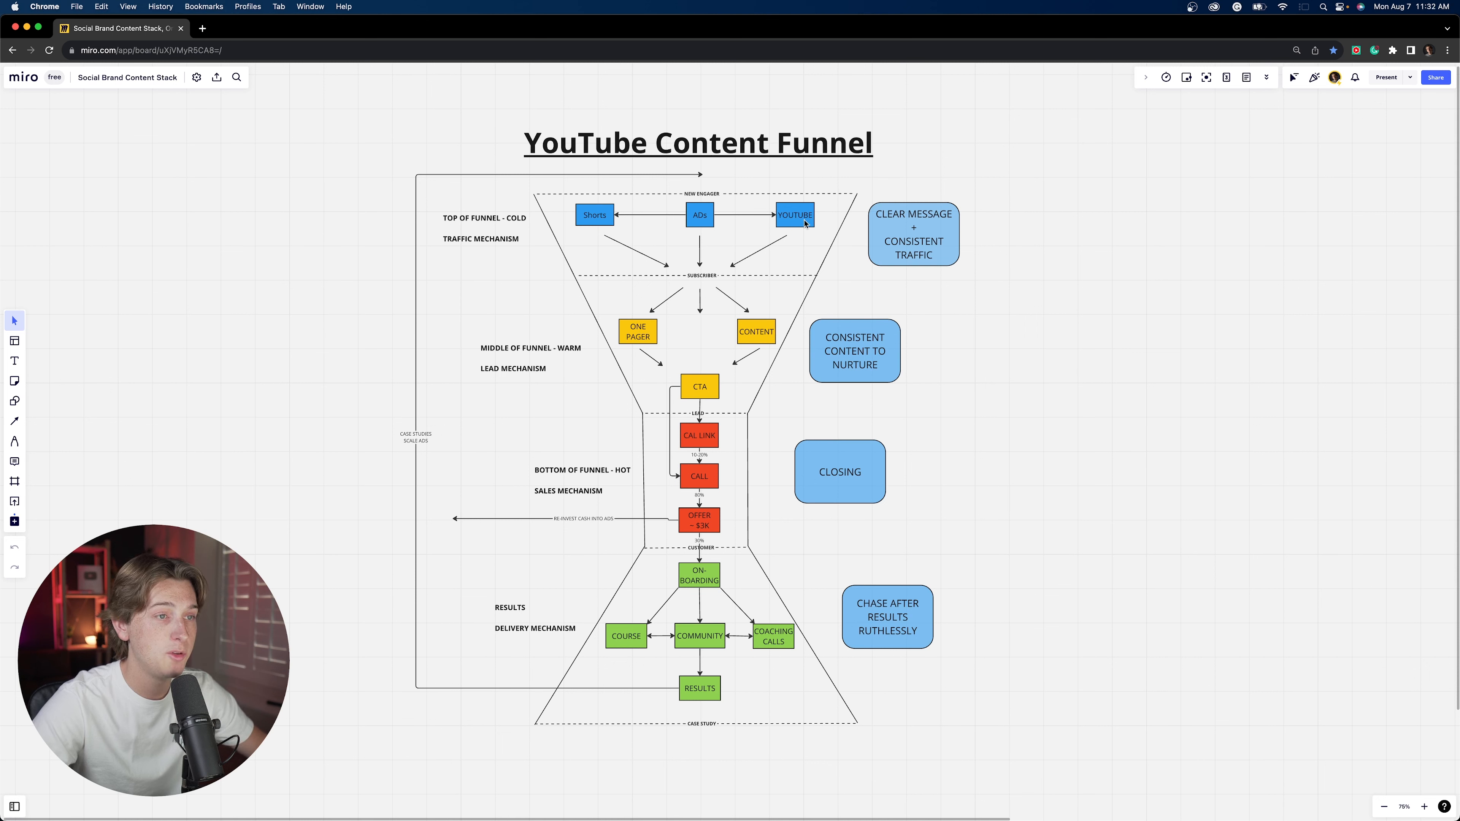
left_click(794, 214)
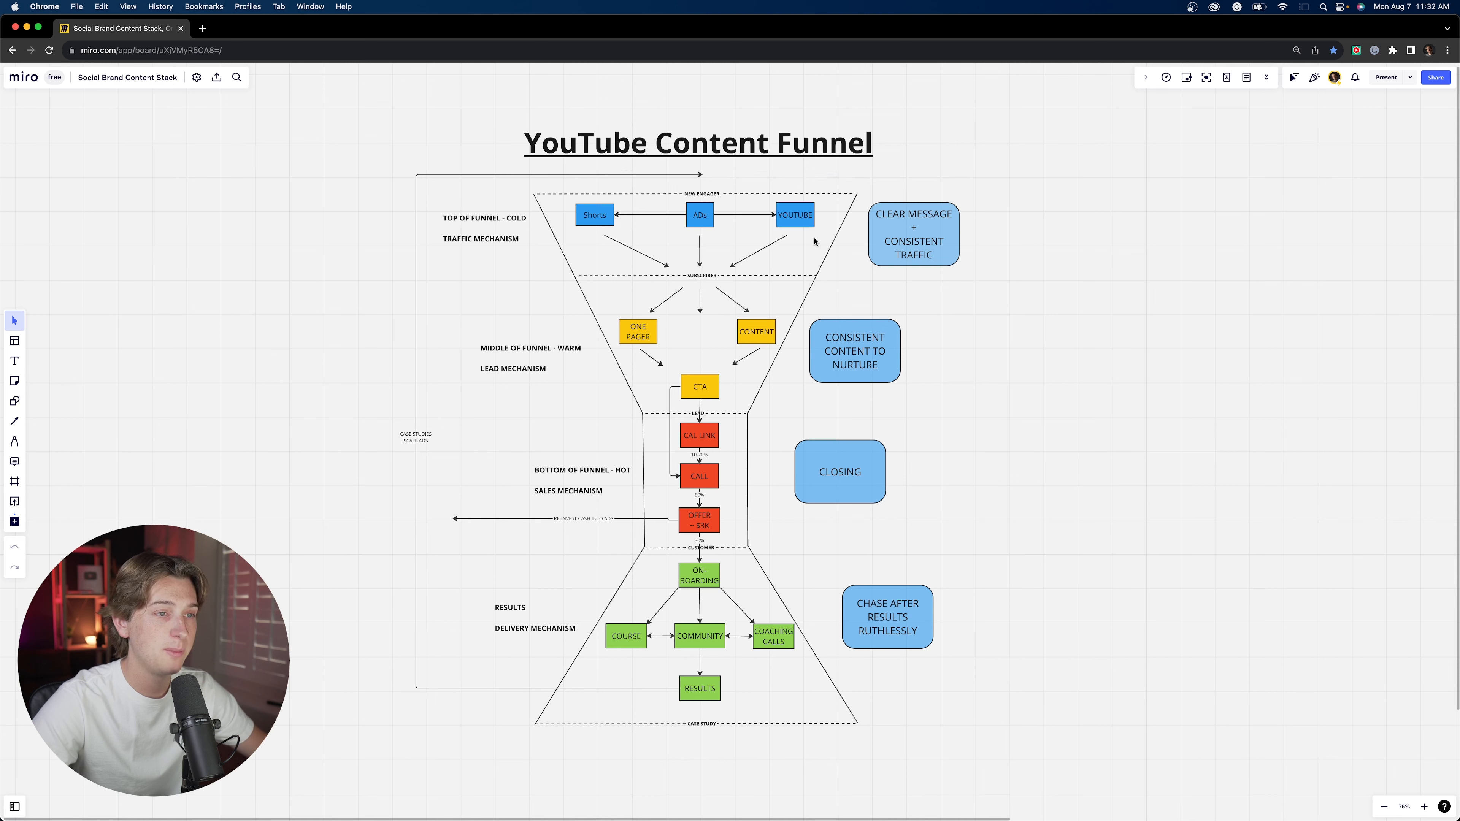
mouse_move(801, 227)
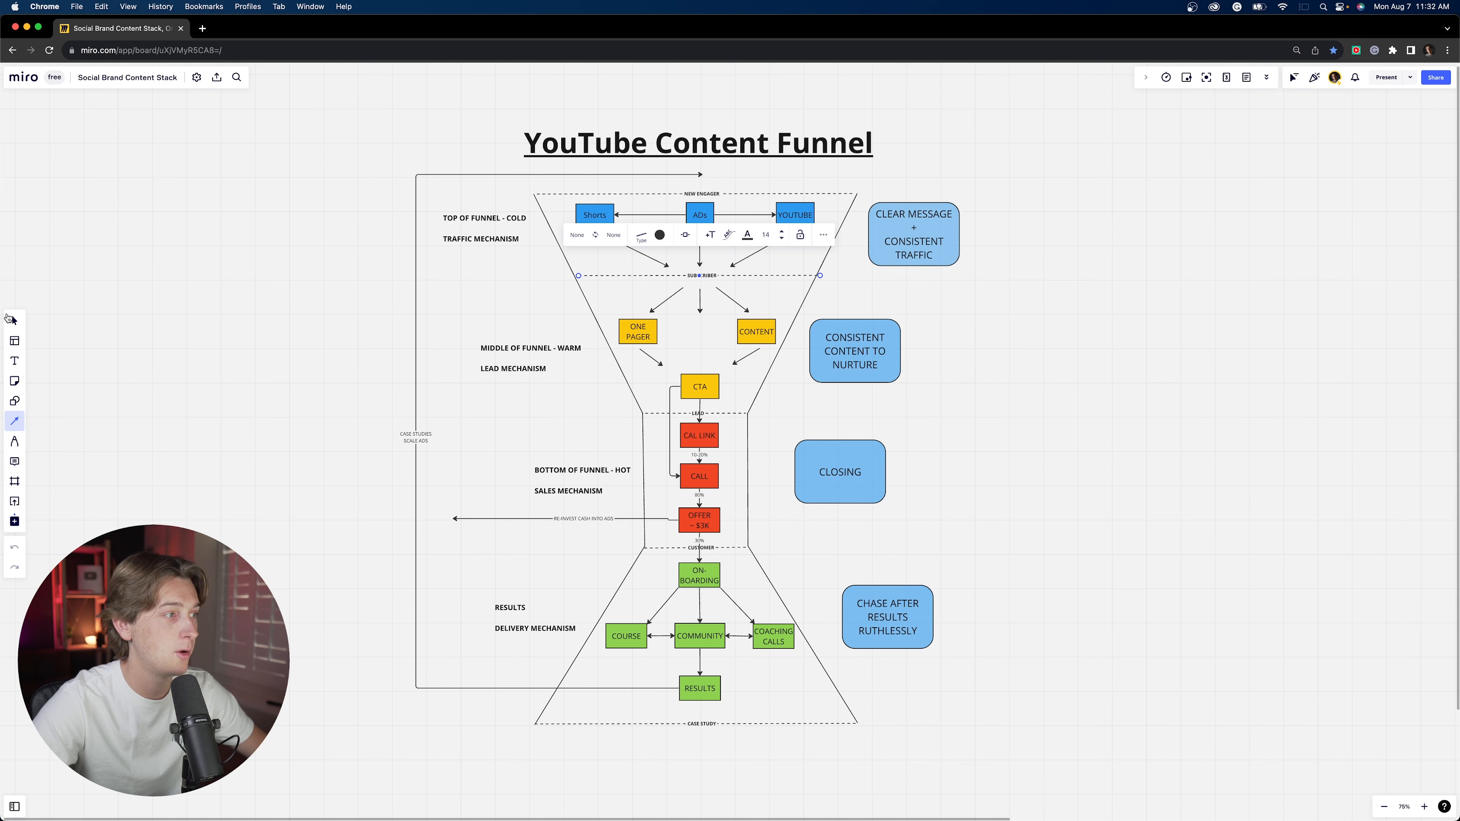
left_click(794, 214)
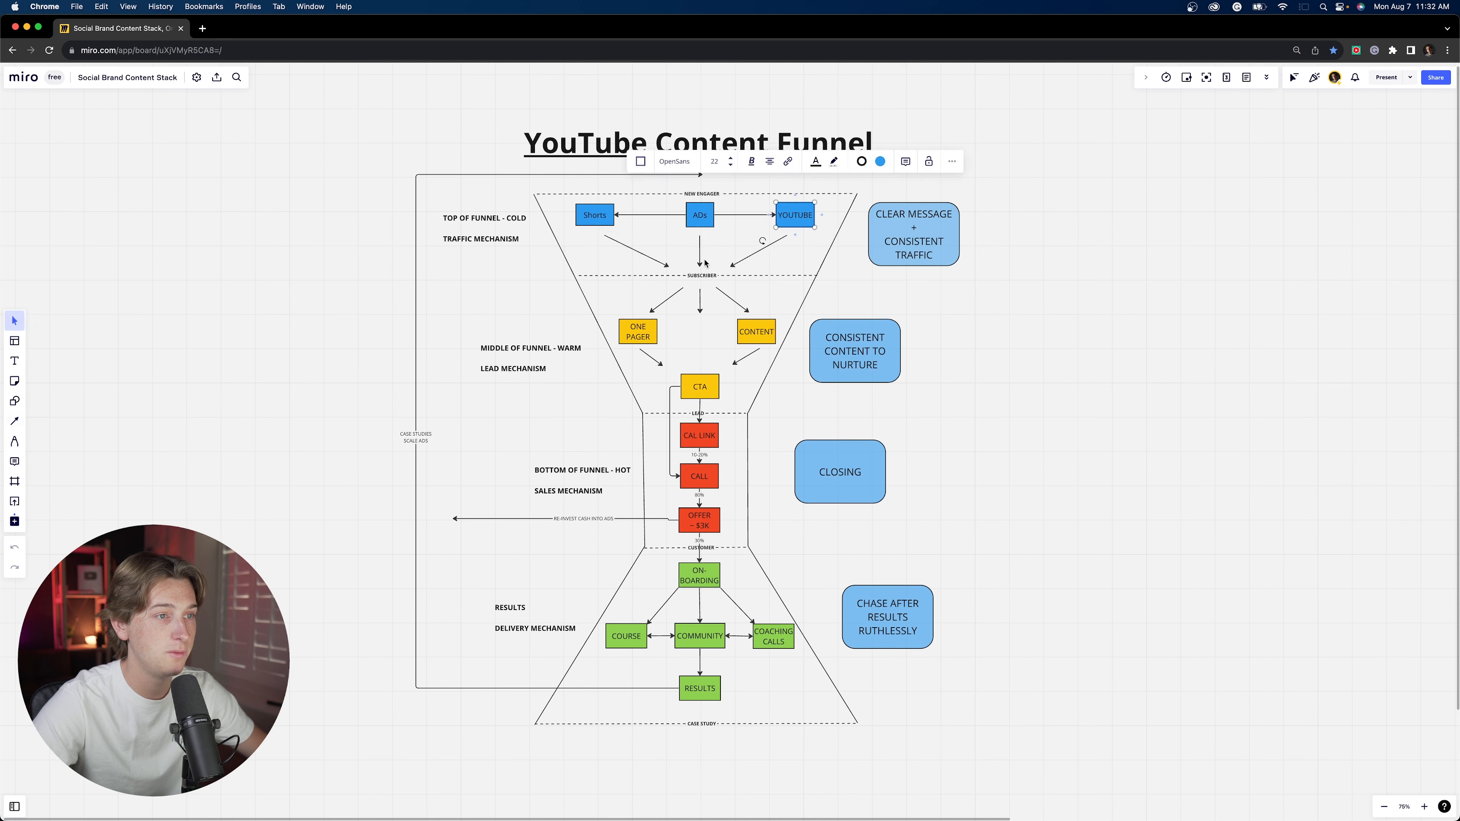
mouse_move(954, 275)
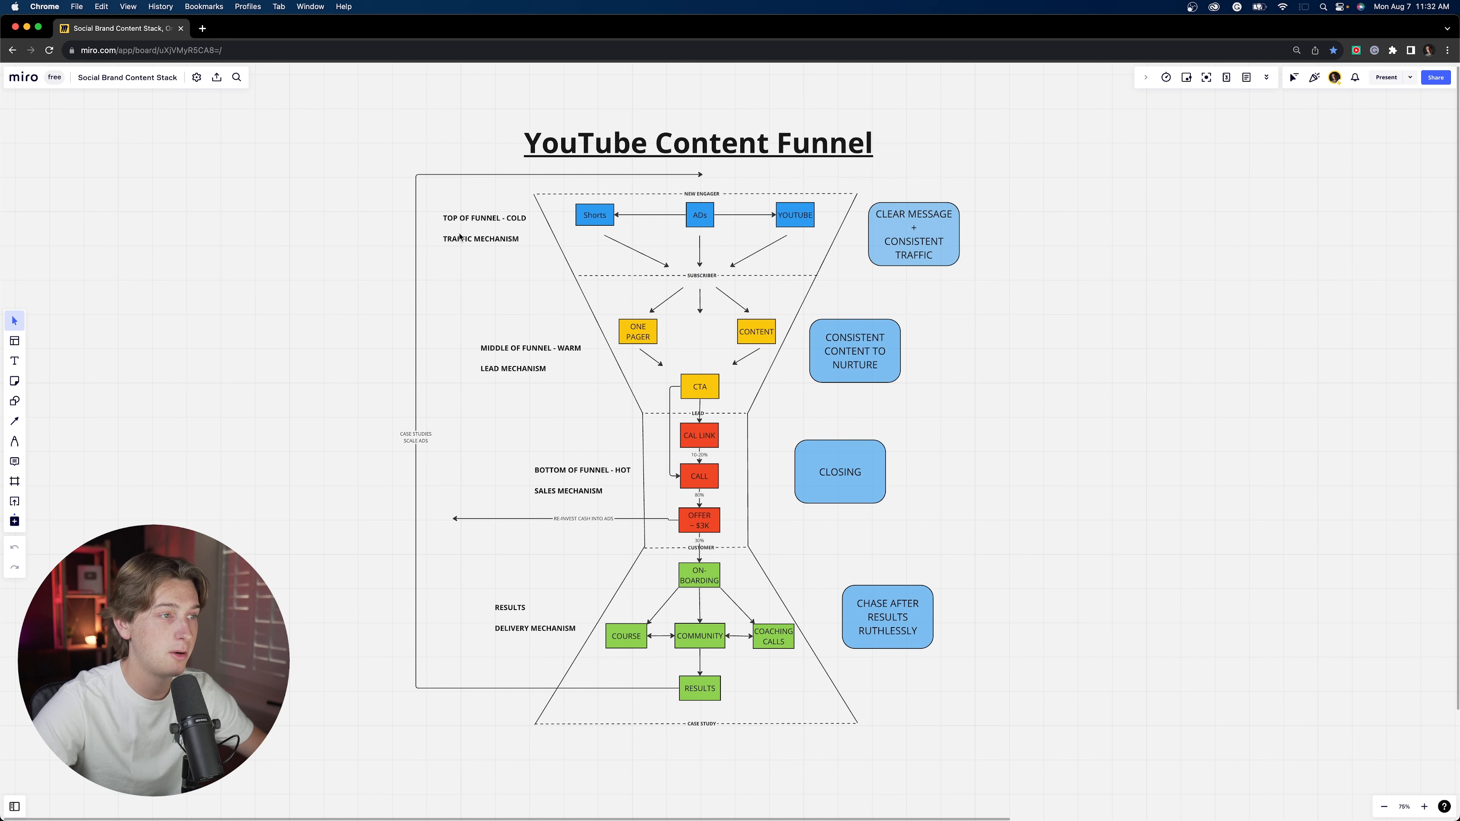
mouse_move(874, 229)
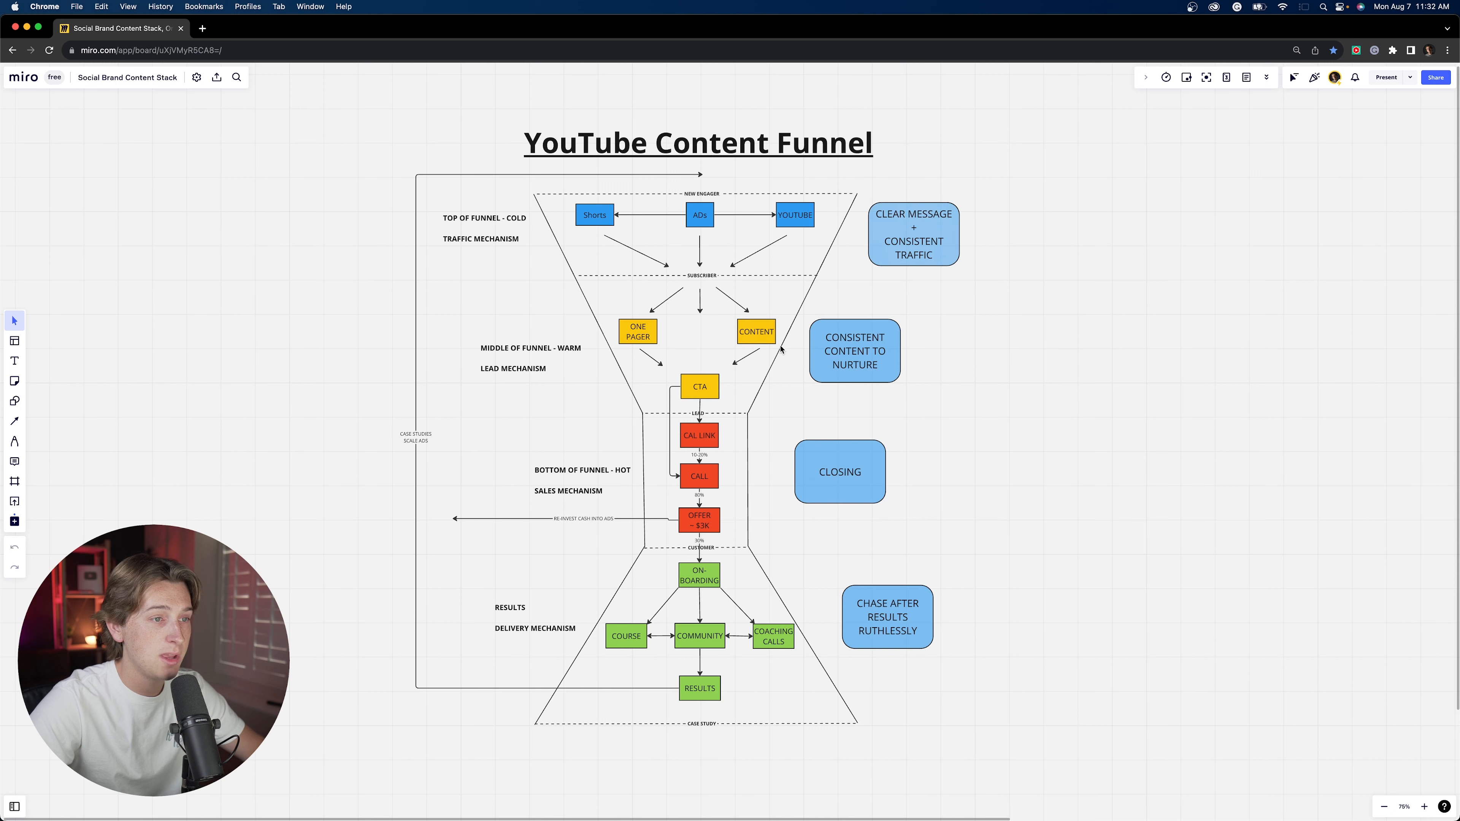
mouse_move(722, 349)
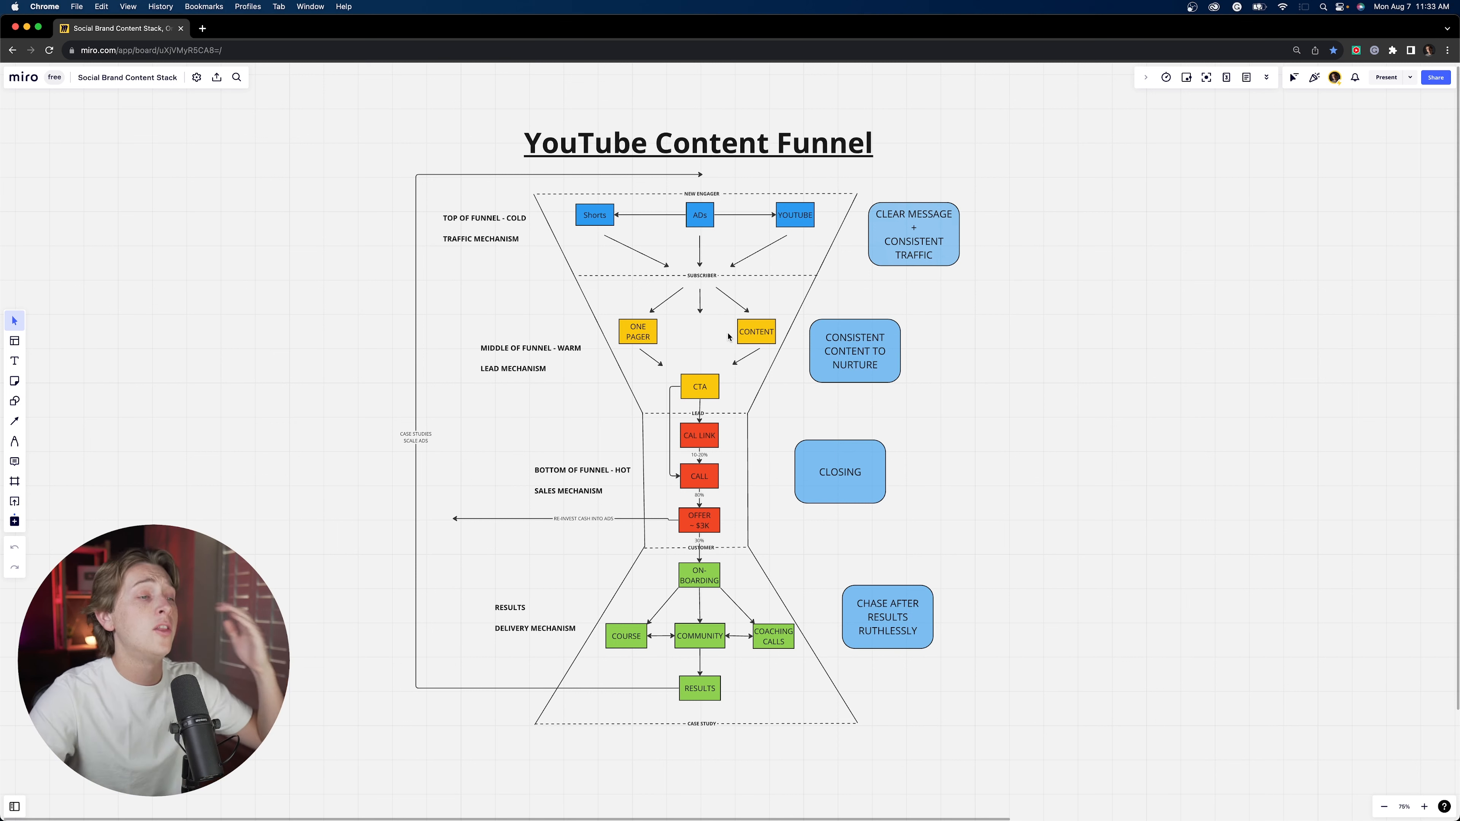
mouse_move(689, 301)
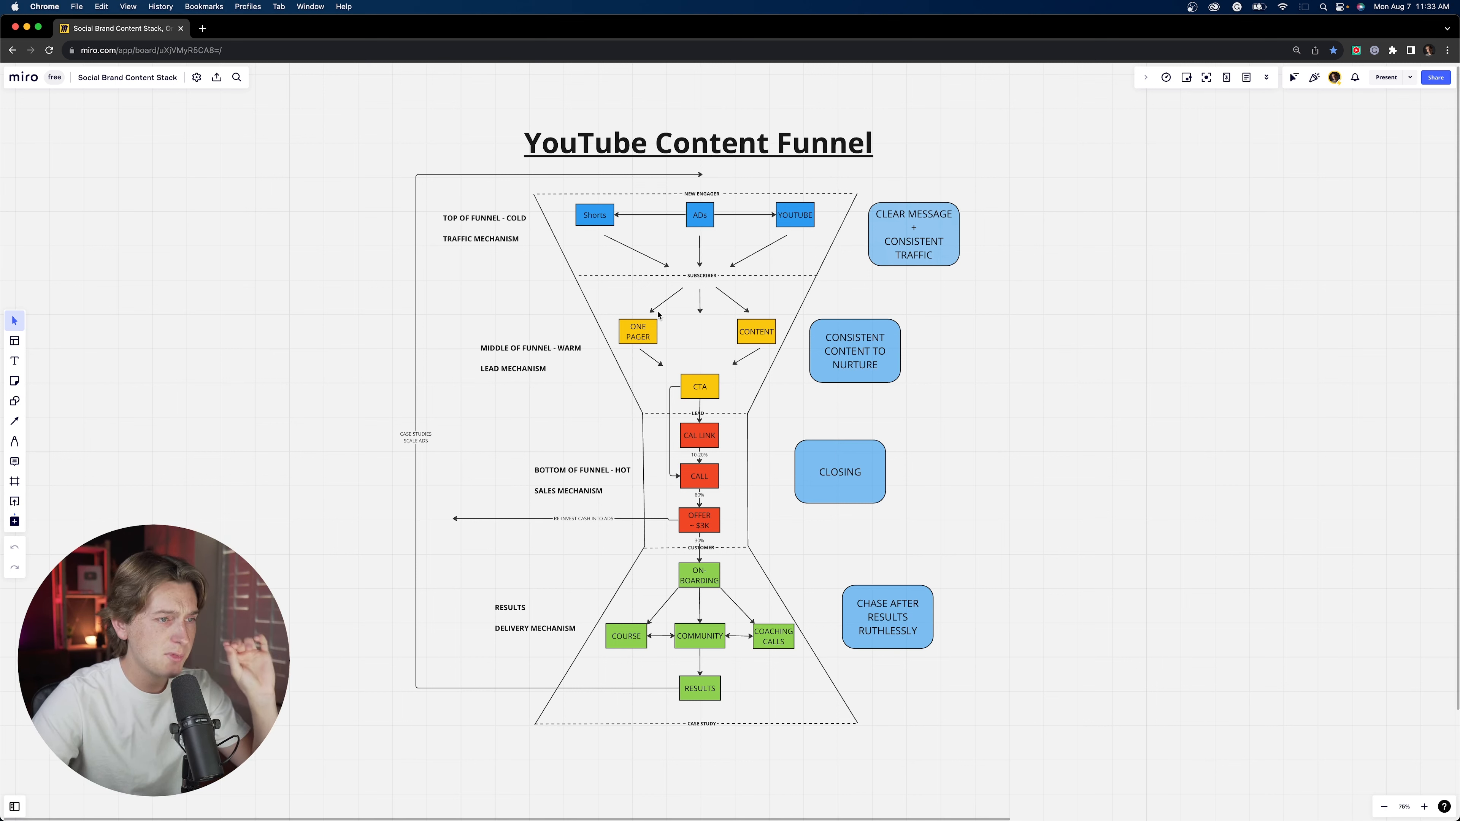
mouse_move(730, 330)
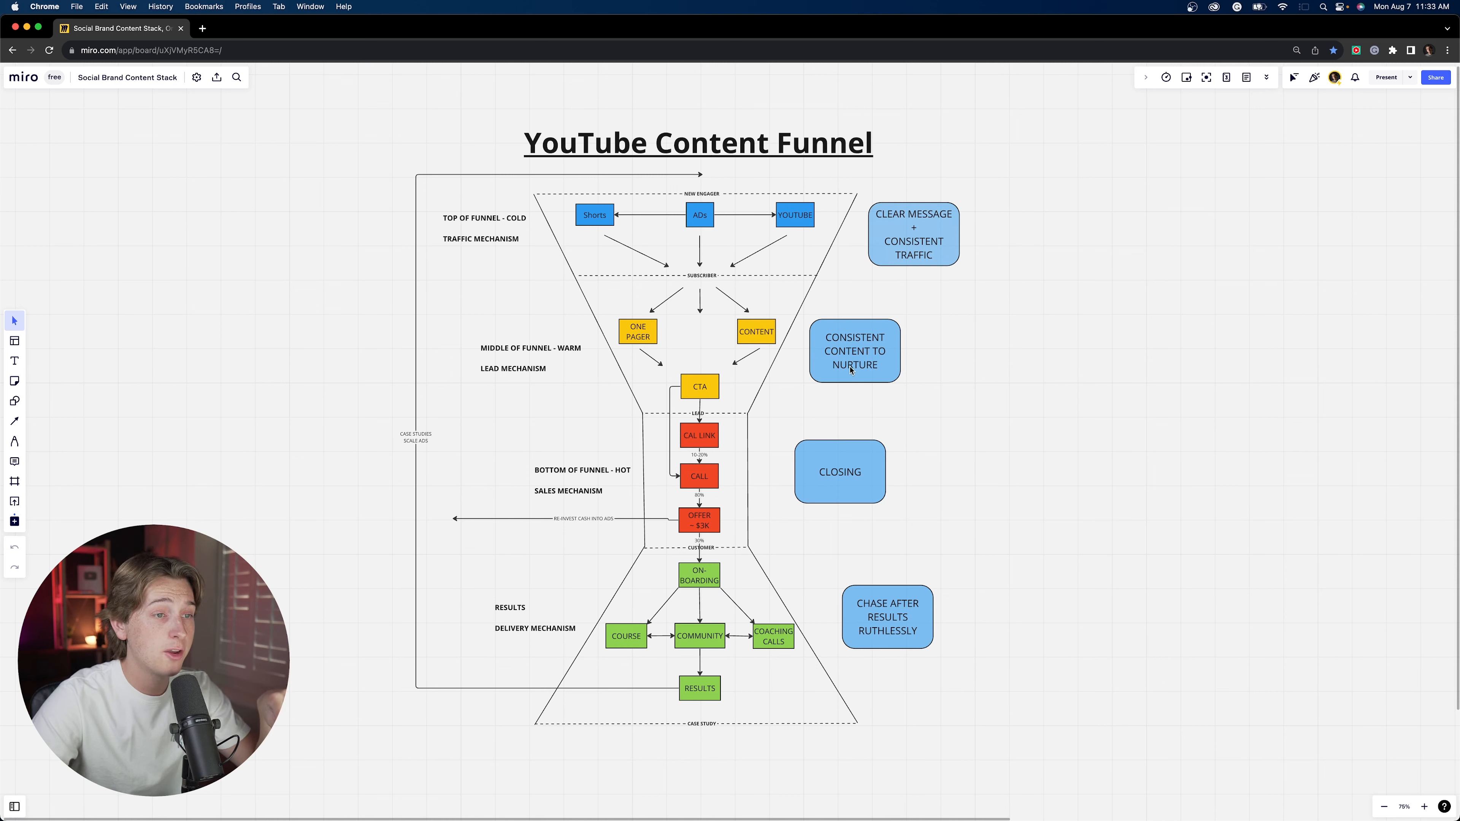
mouse_move(607, 361)
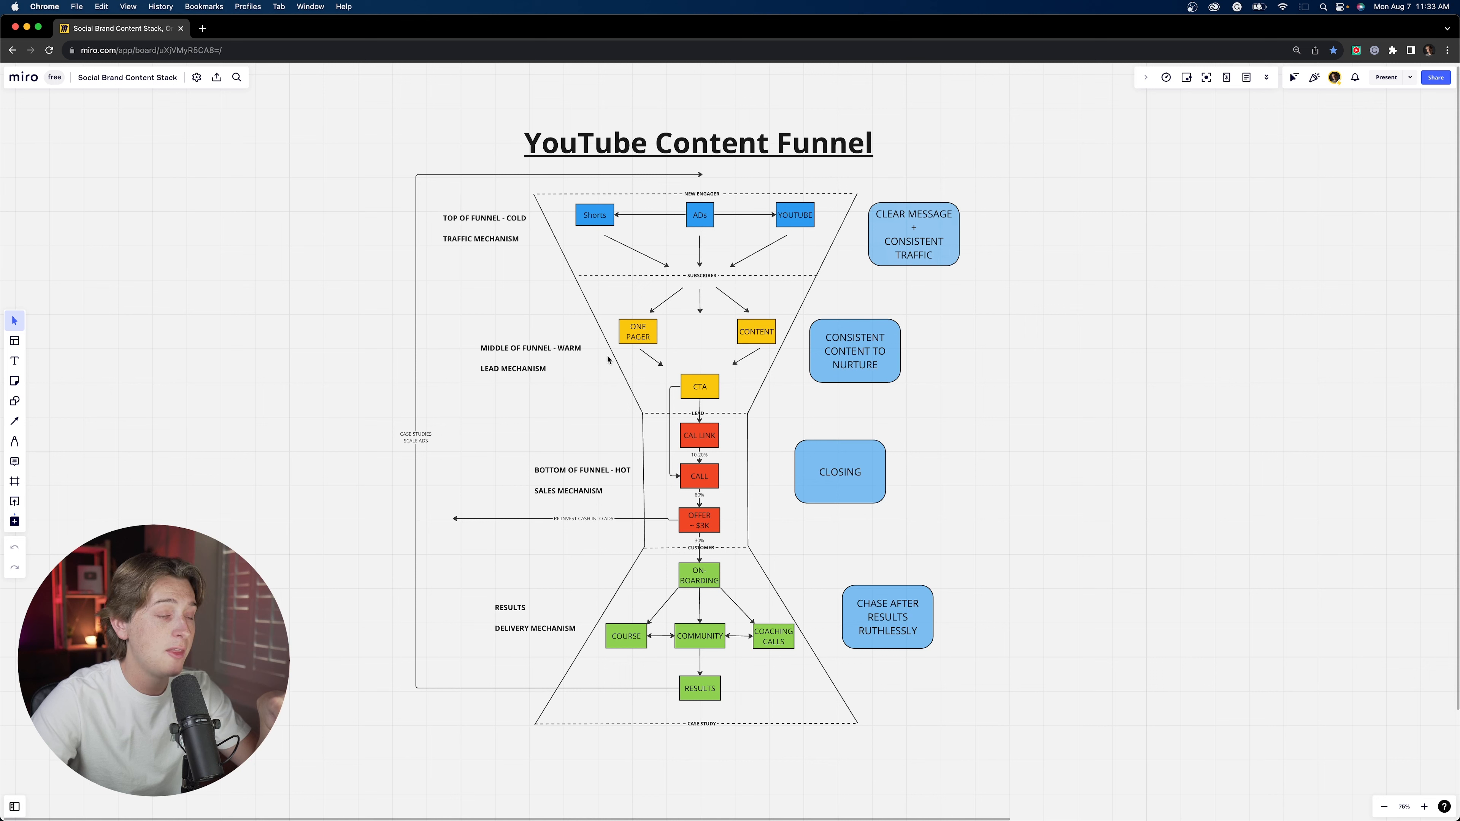
mouse_move(631, 364)
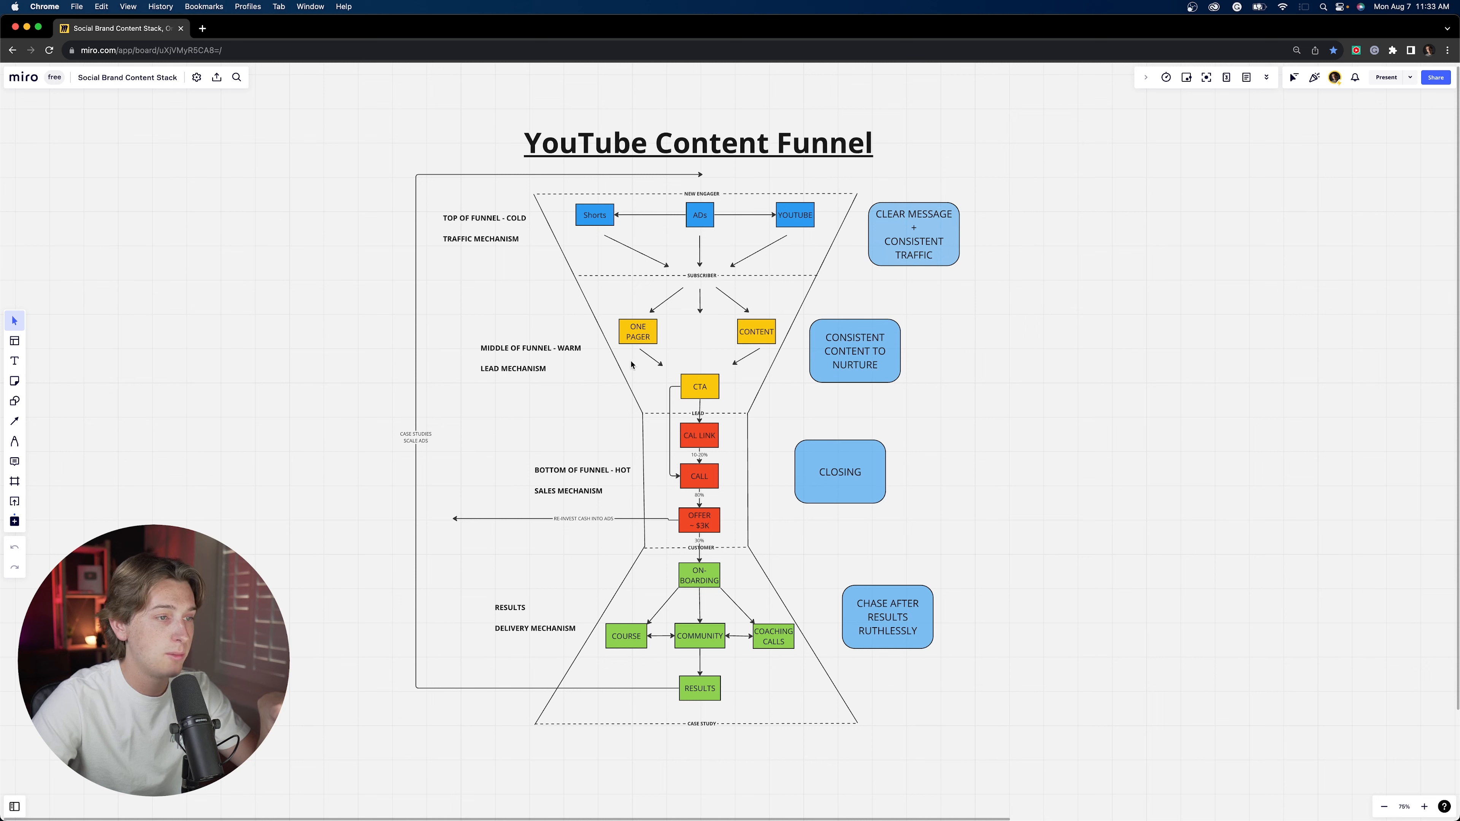
mouse_move(721, 335)
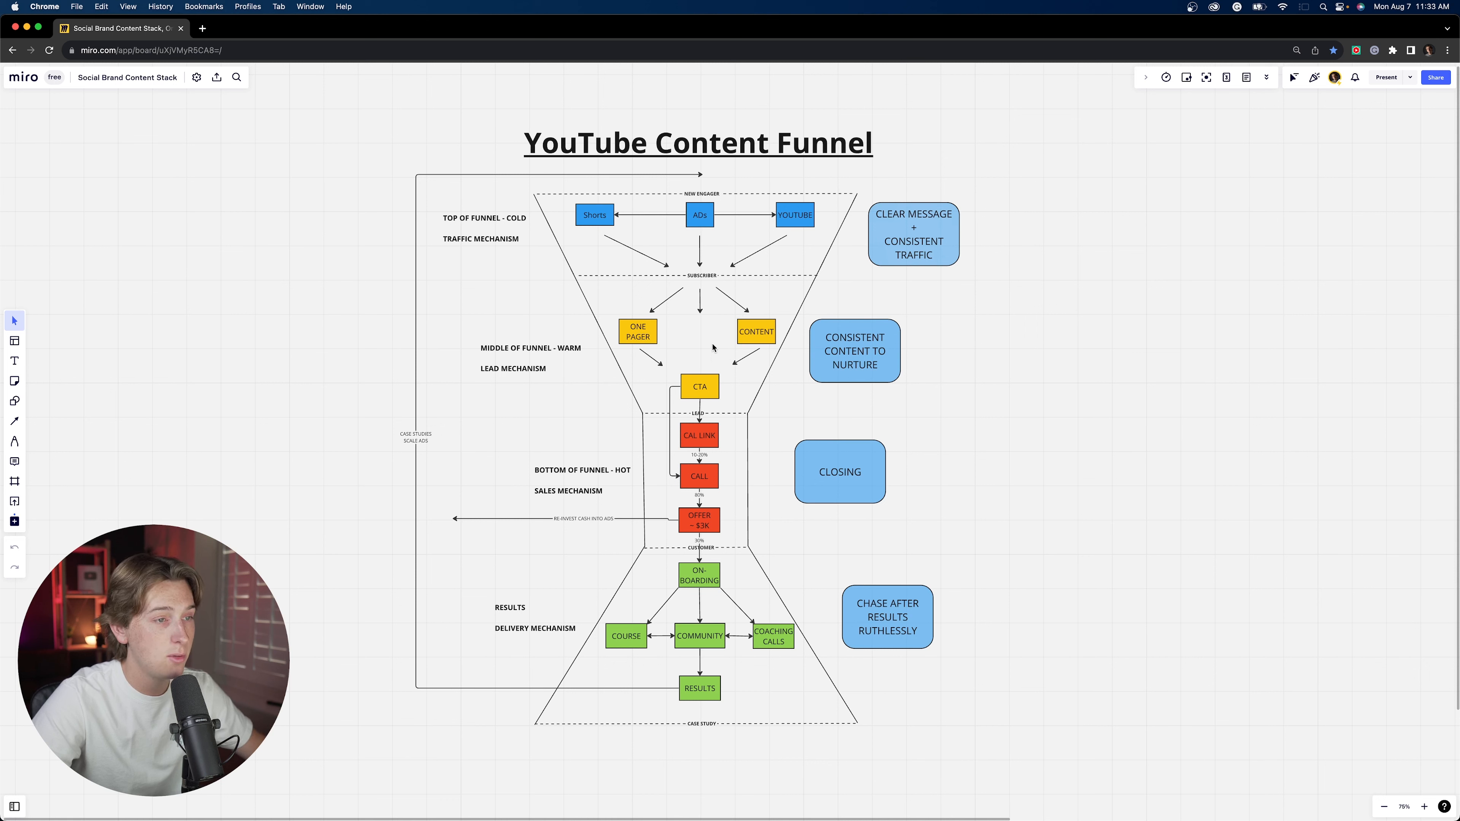
mouse_move(636, 337)
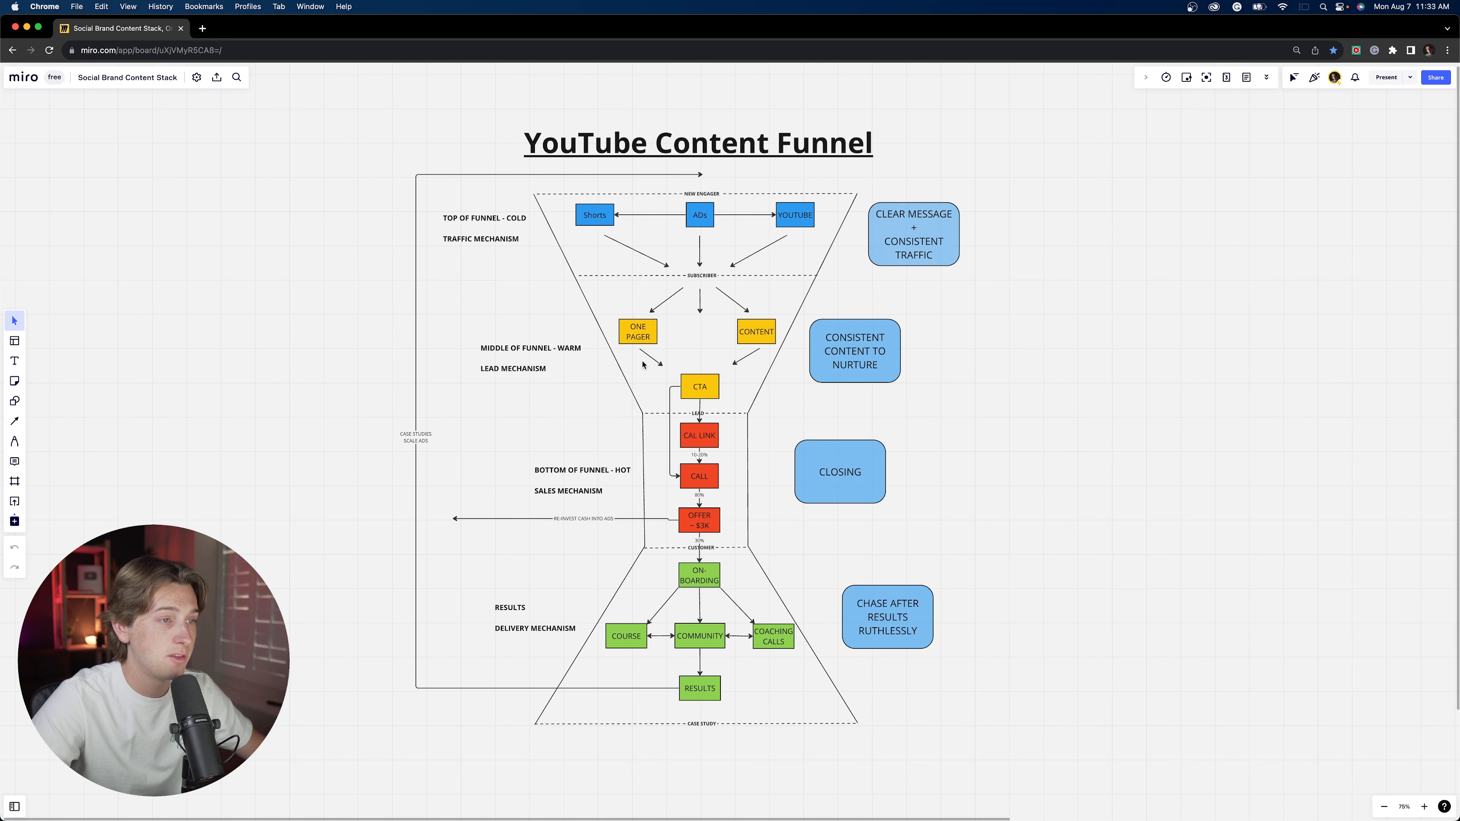
mouse_move(675, 327)
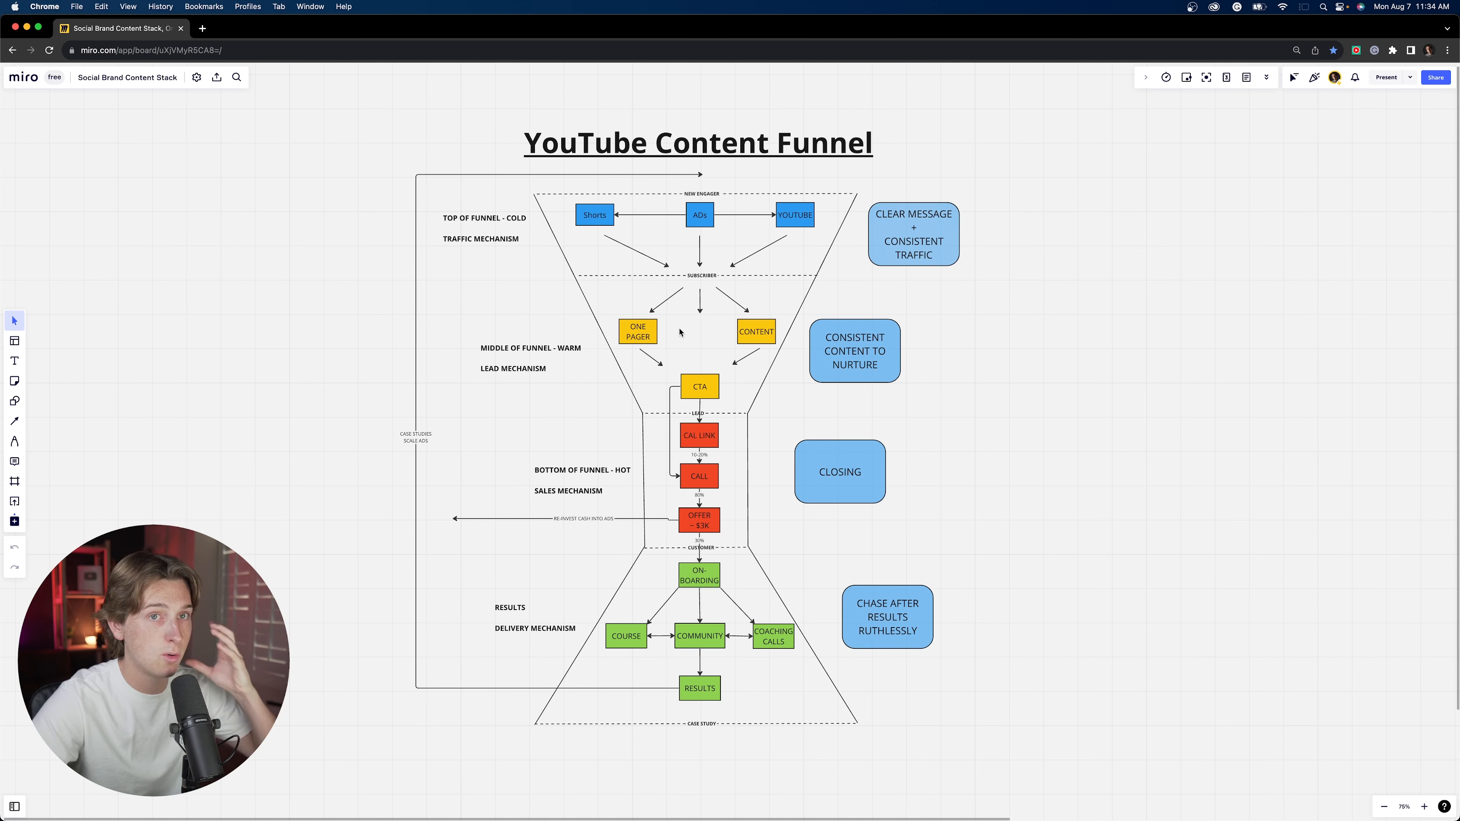
mouse_move(654, 347)
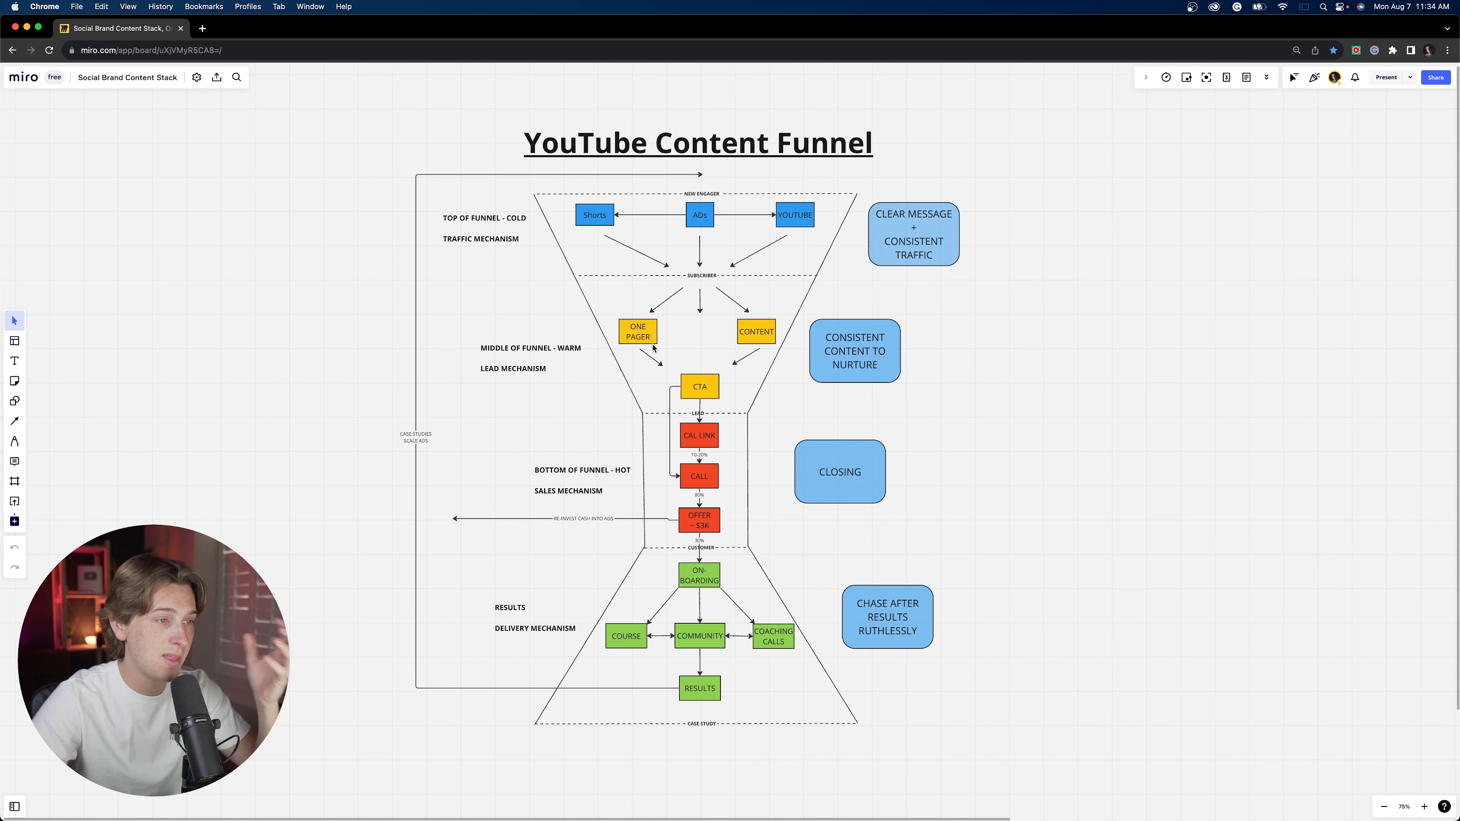
mouse_move(703, 394)
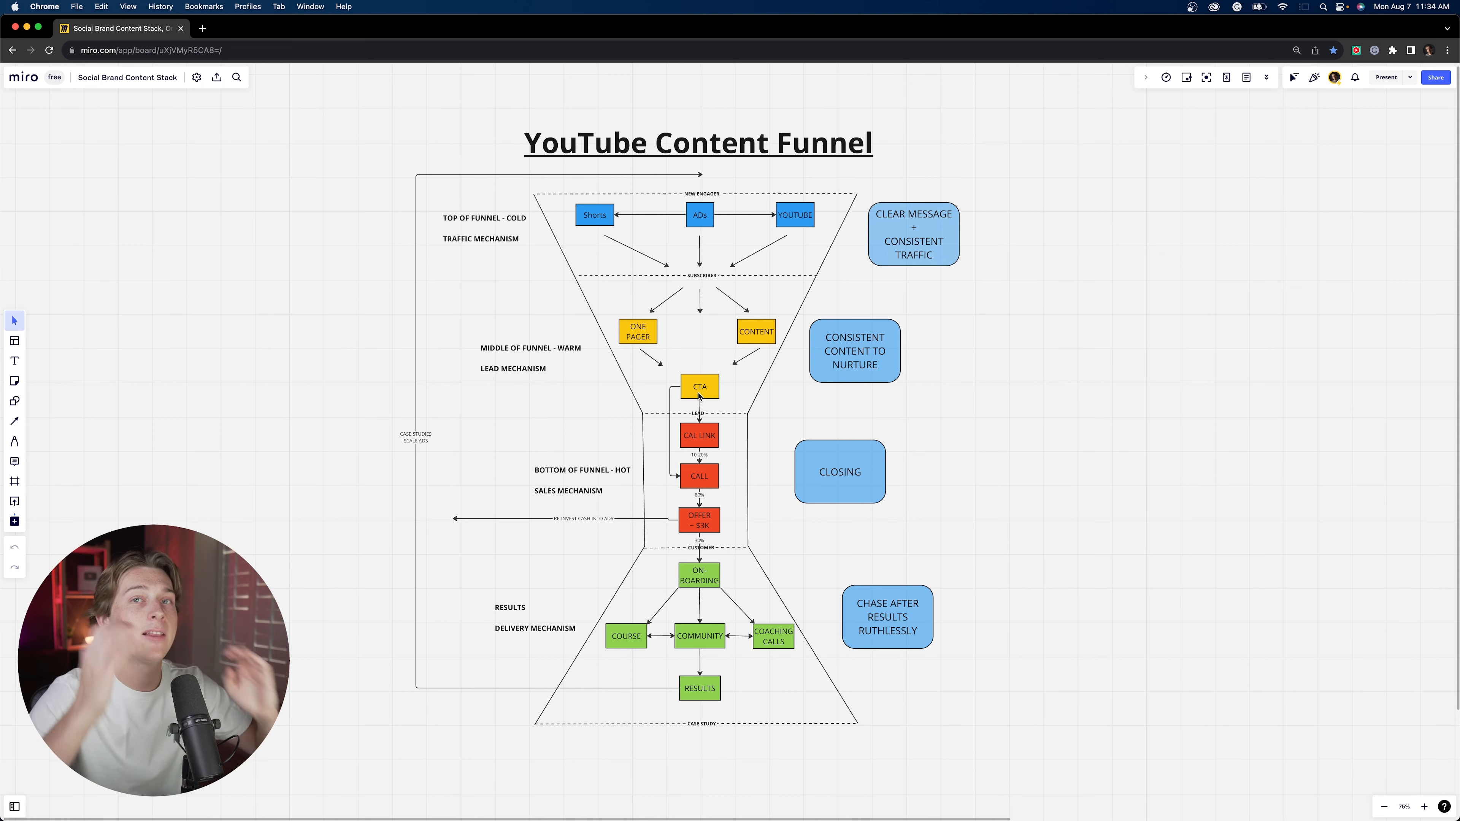
mouse_move(756, 321)
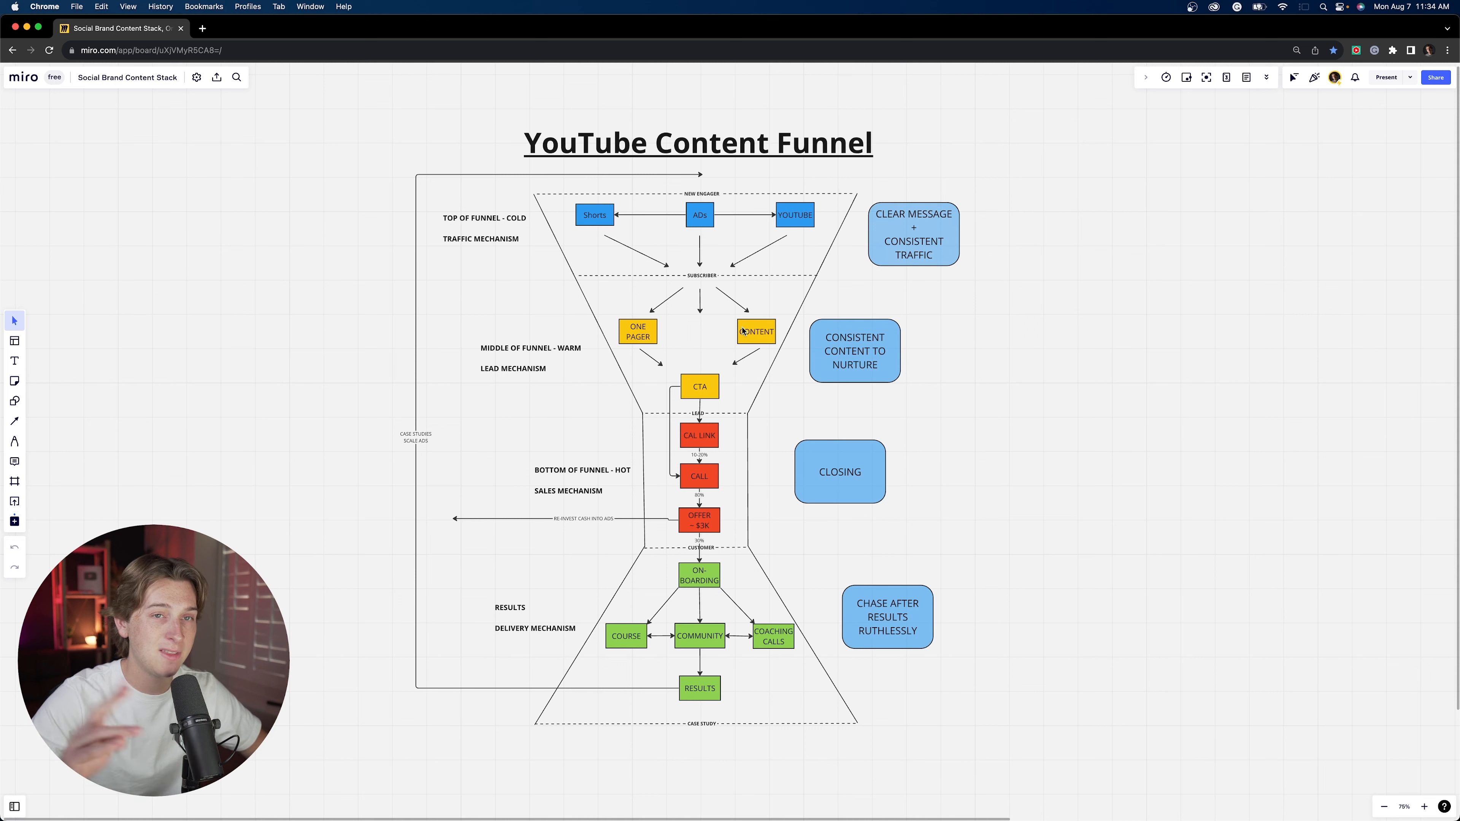
mouse_move(685, 398)
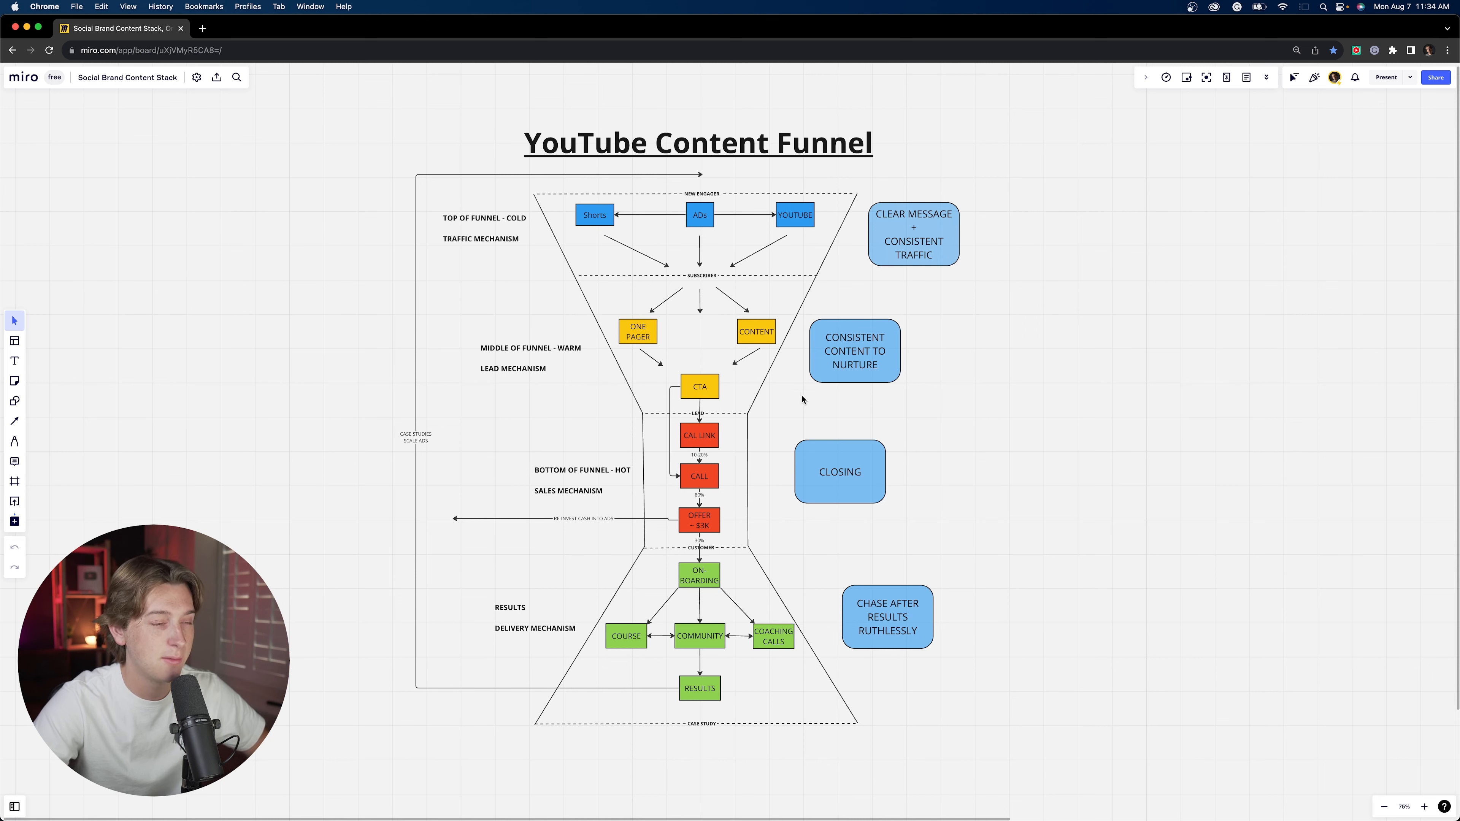
mouse_move(694, 477)
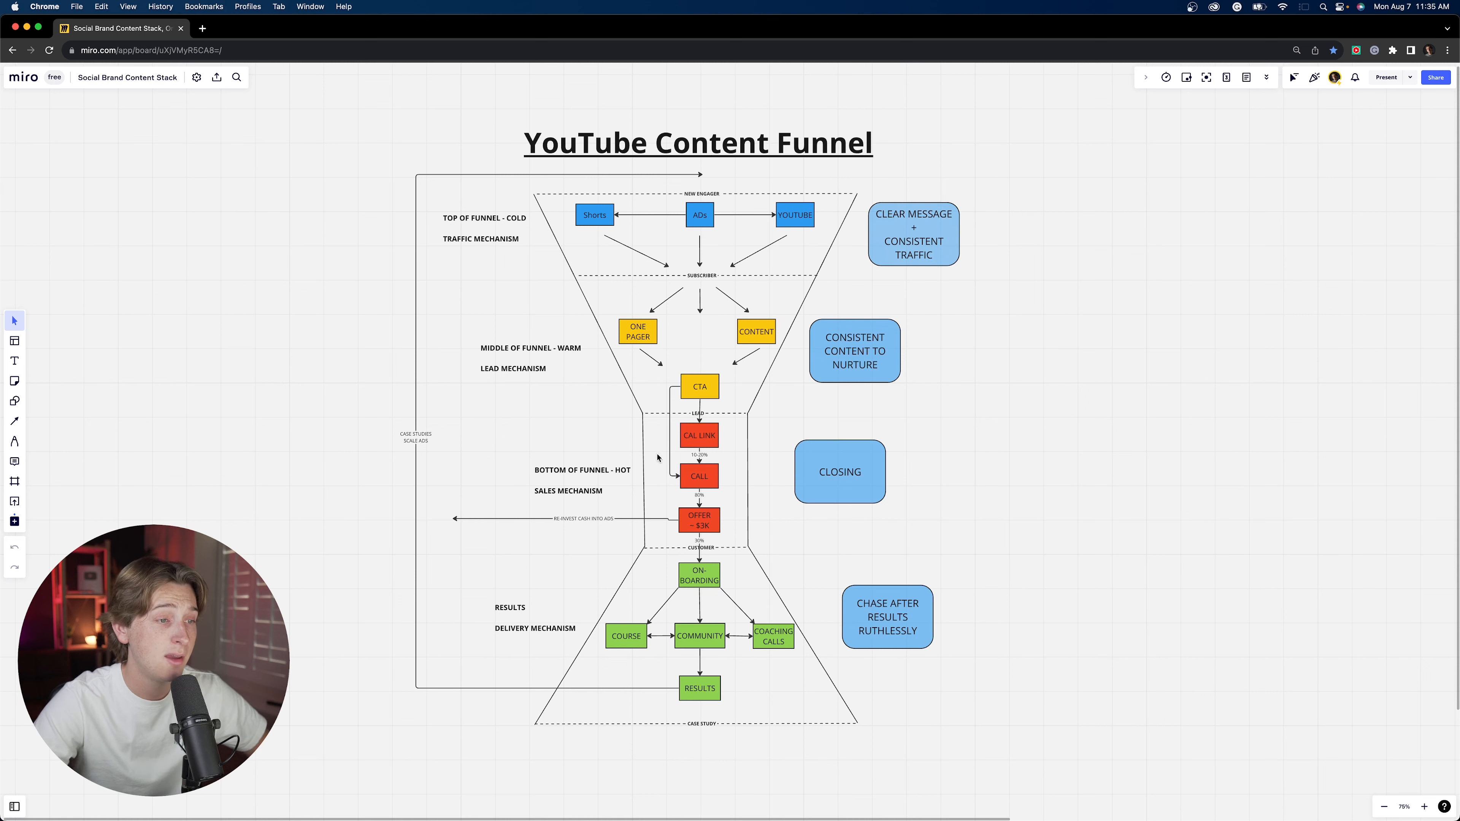
mouse_move(688, 460)
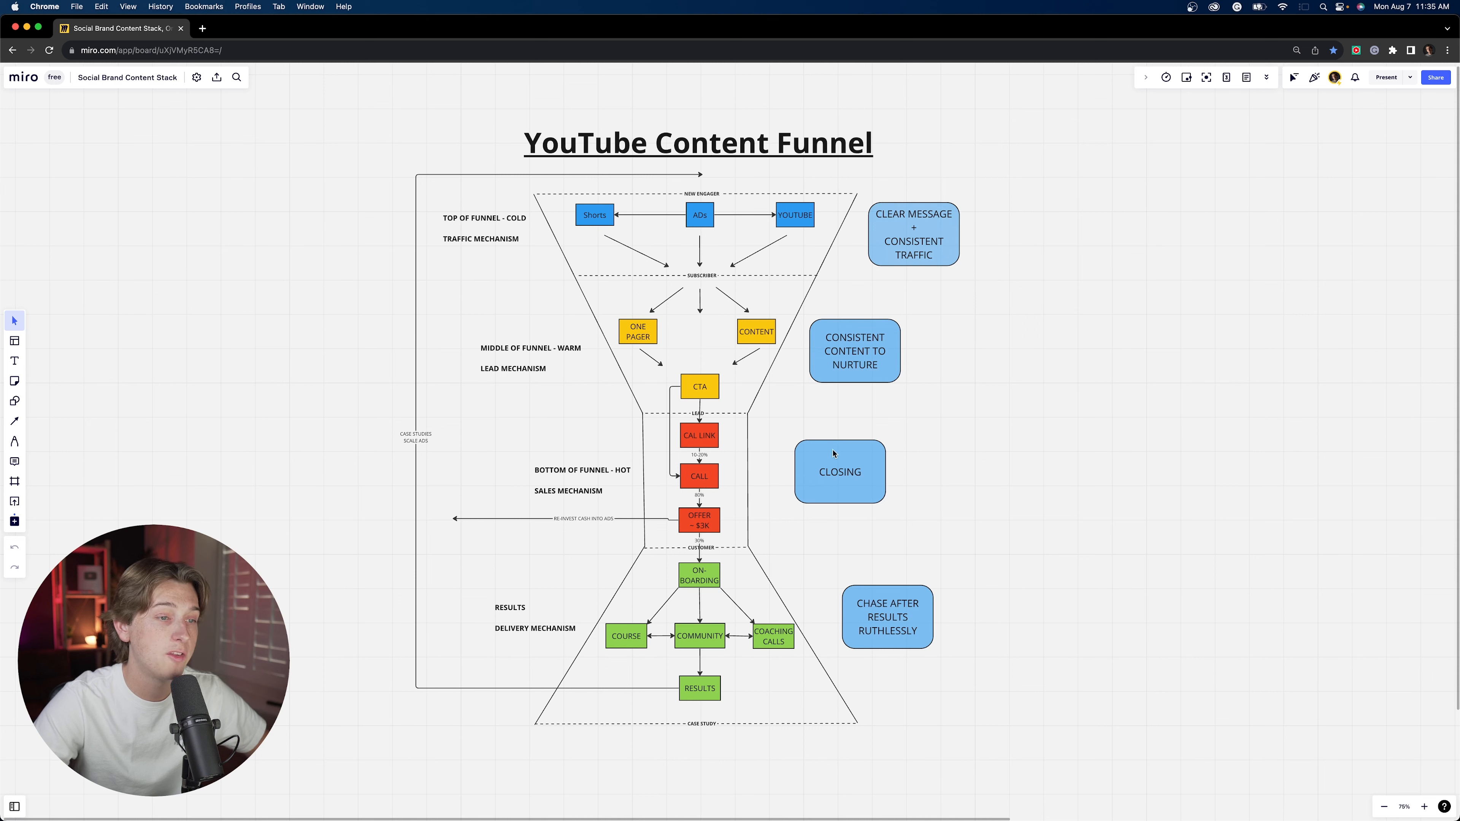
mouse_move(559, 481)
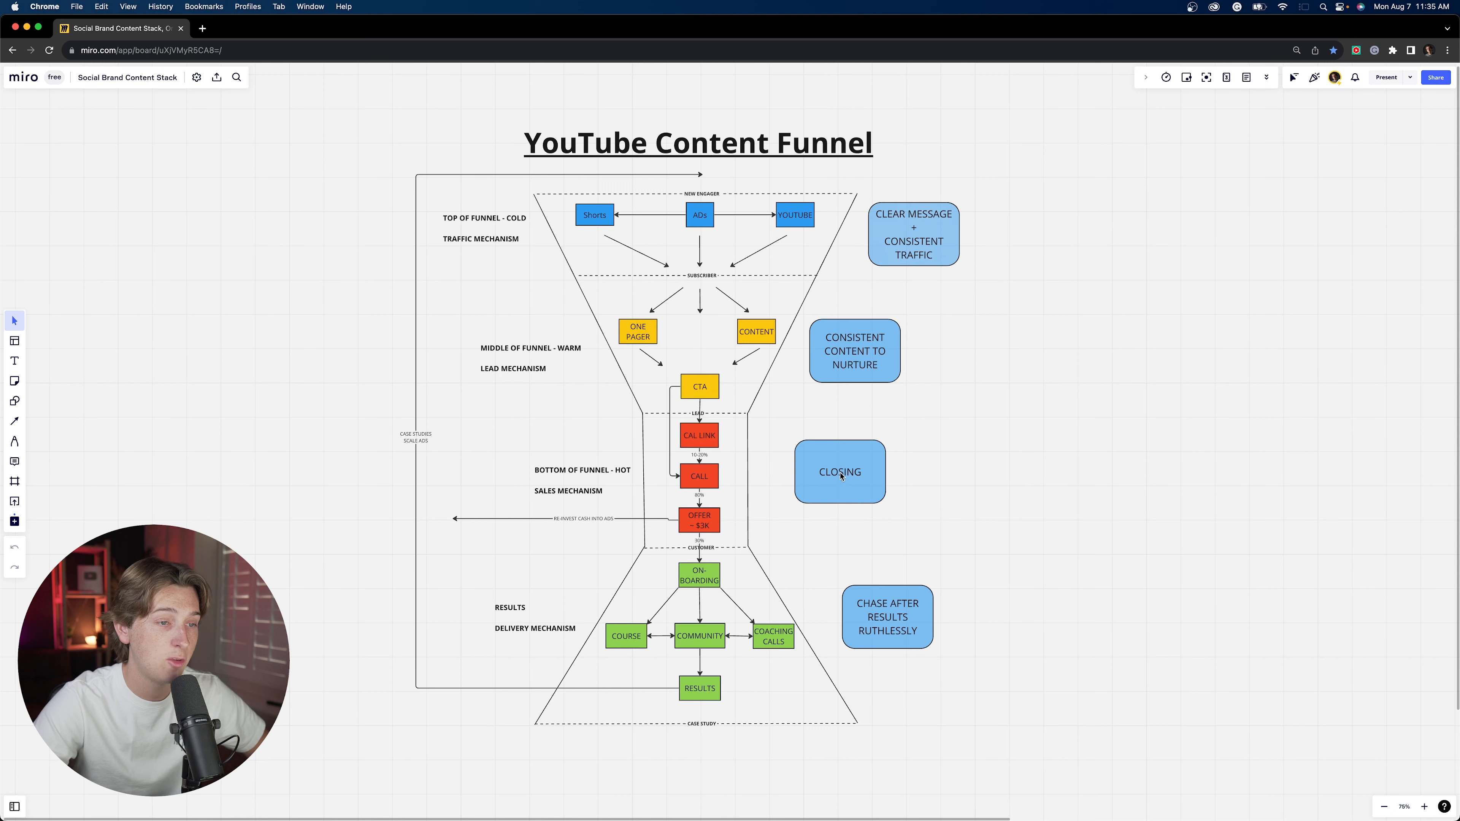
mouse_move(916, 469)
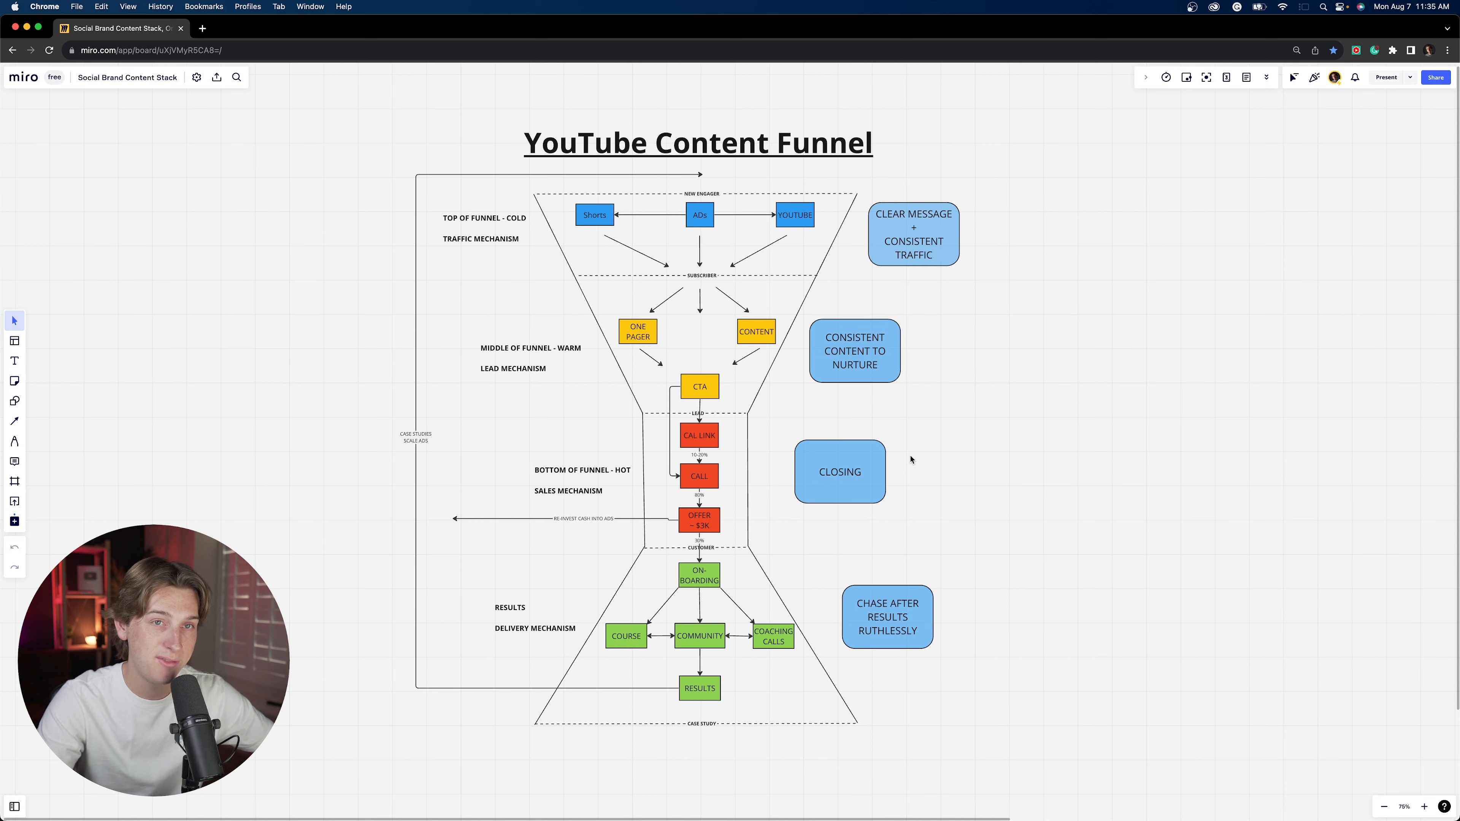
mouse_move(748, 499)
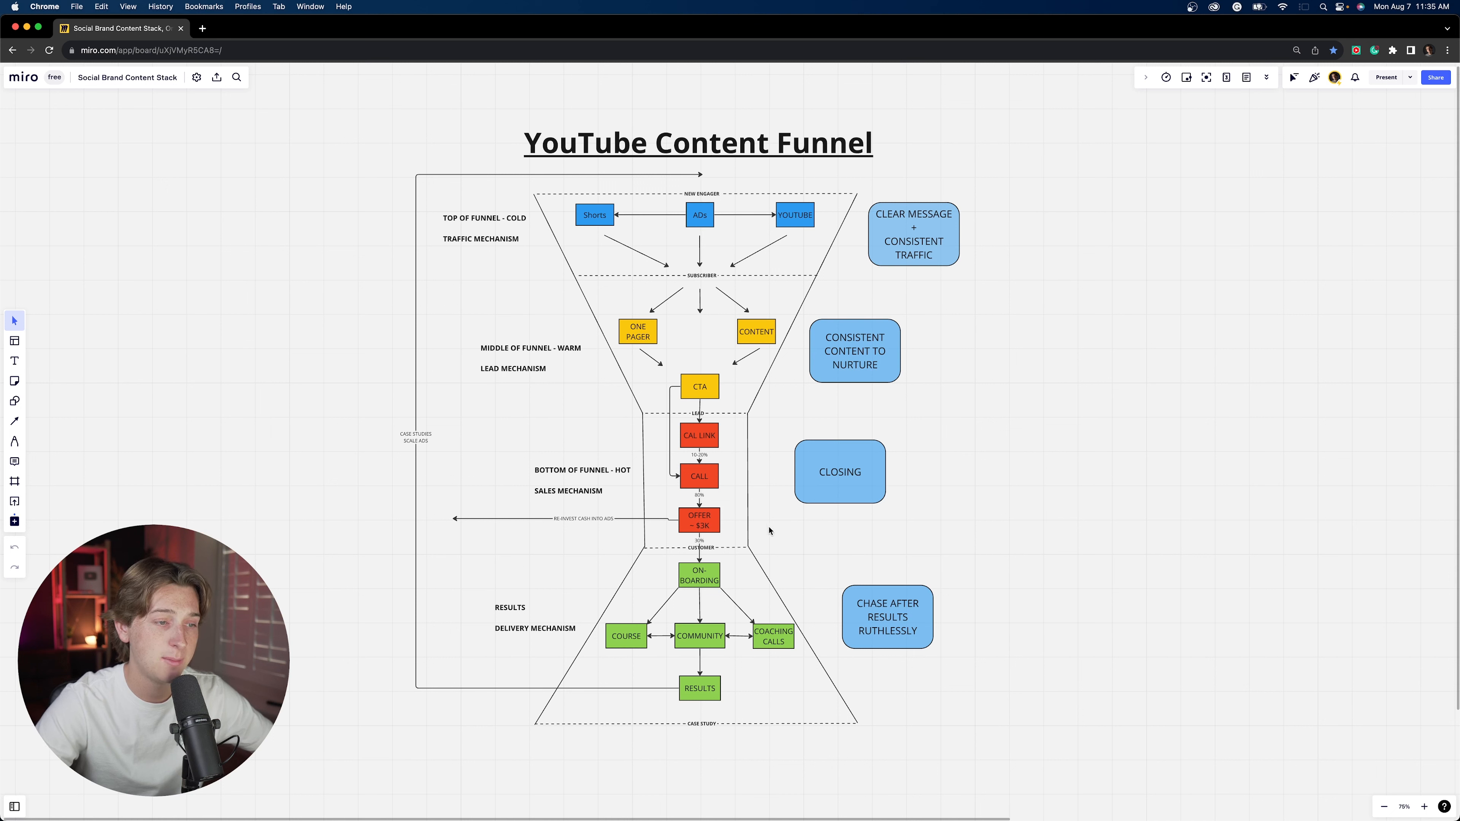
mouse_move(689, 530)
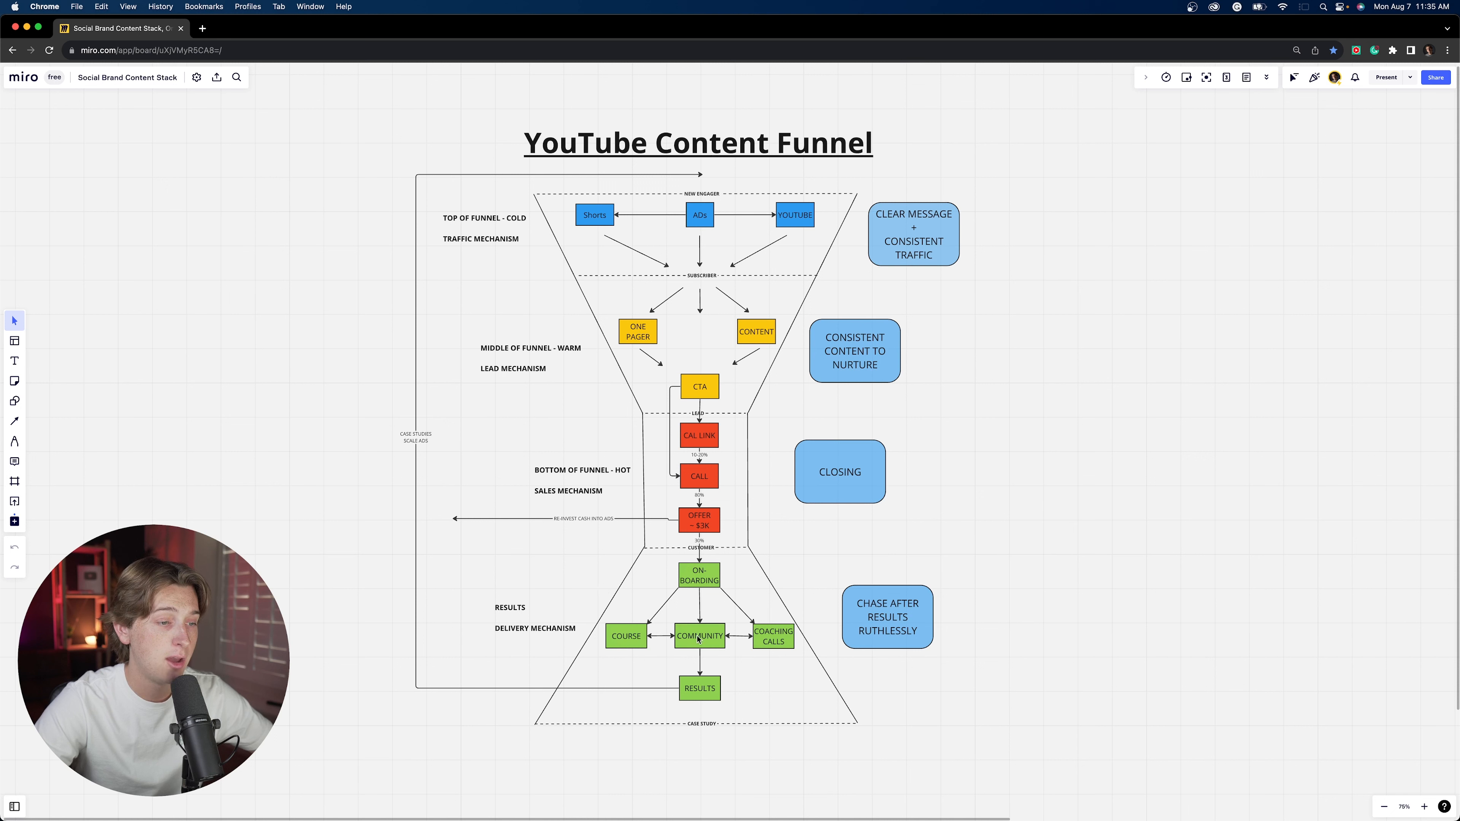
mouse_move(740, 638)
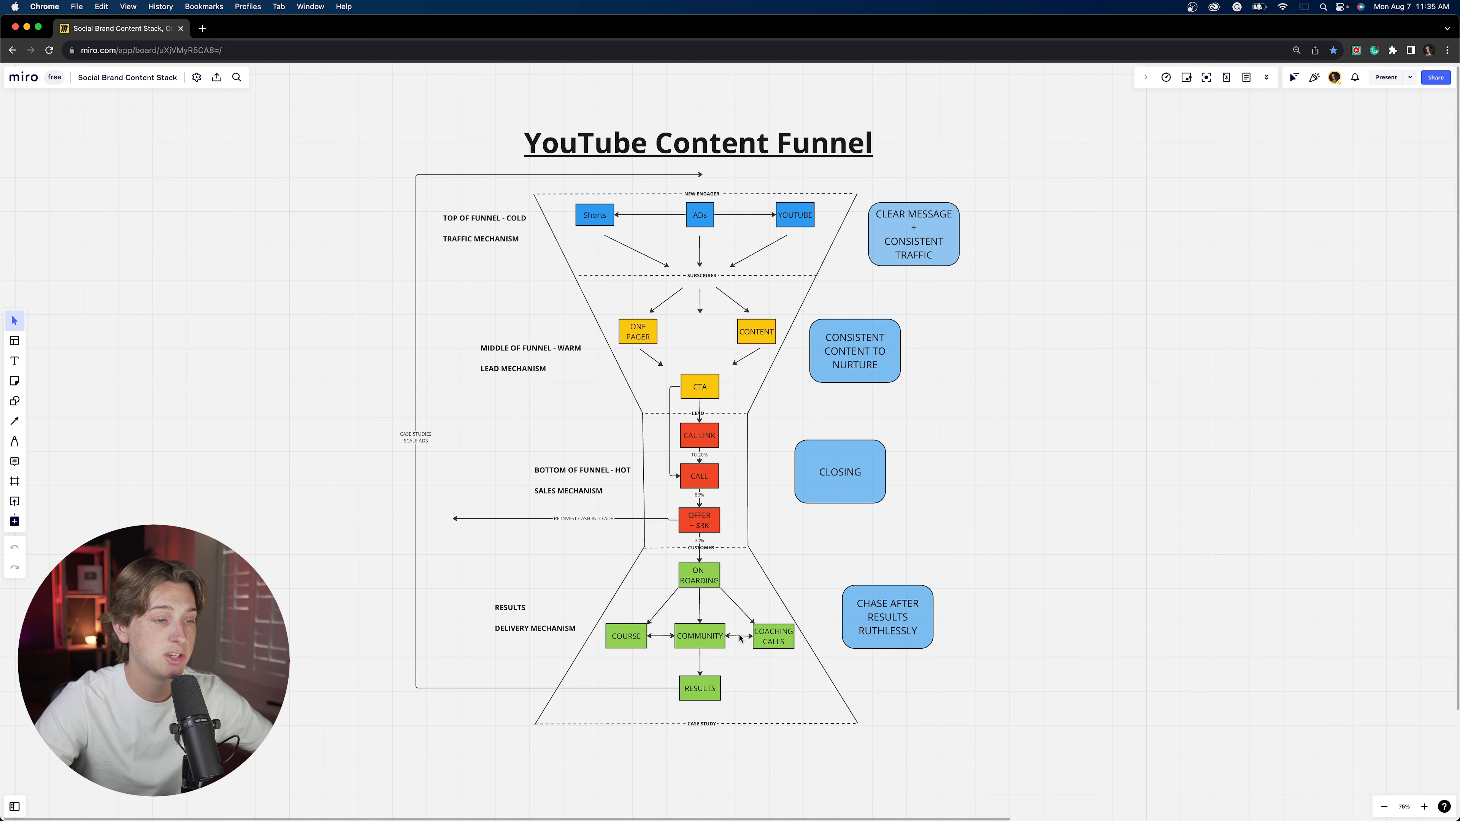
mouse_move(713, 643)
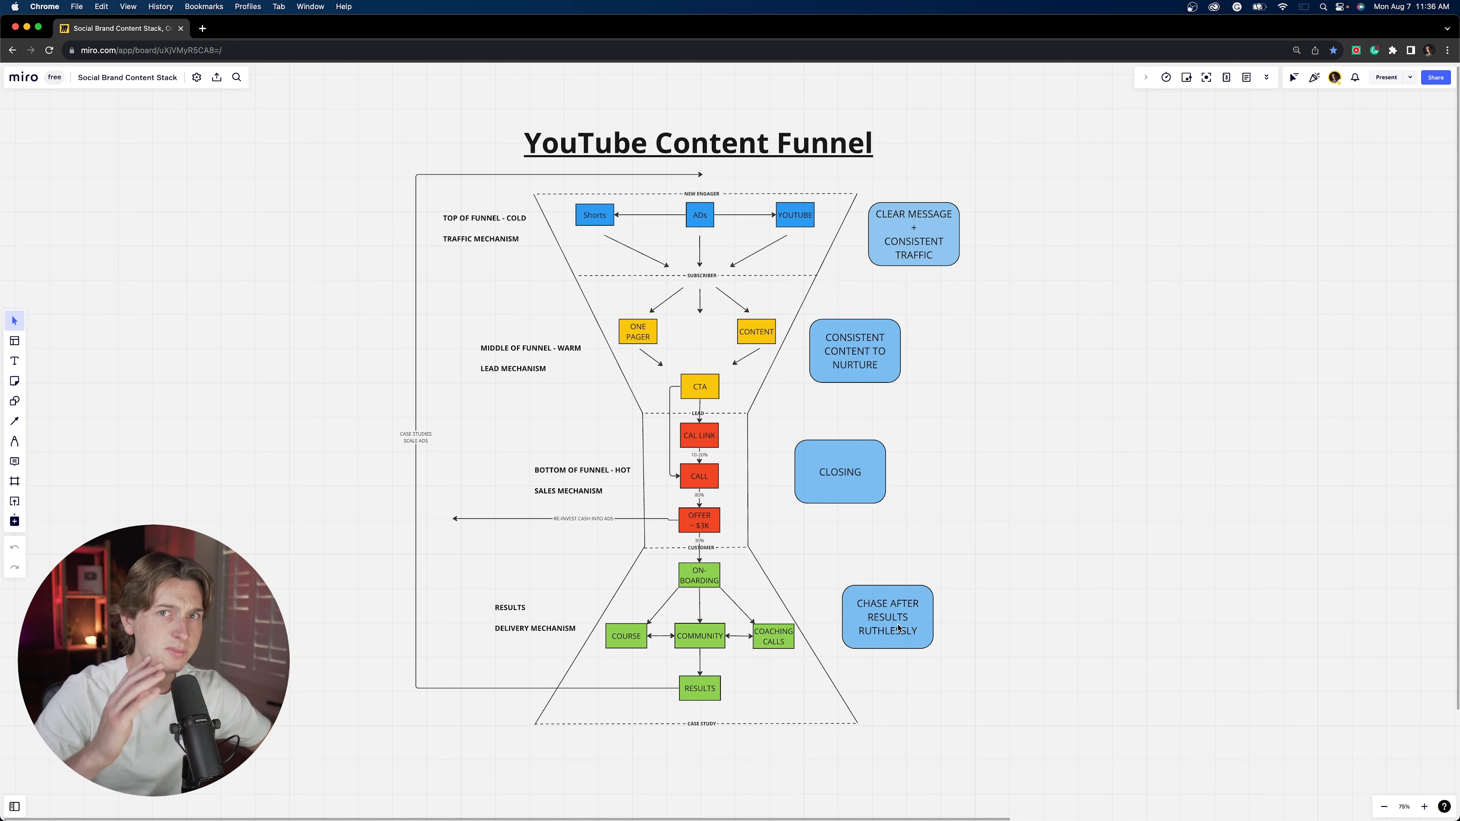
mouse_move(750, 580)
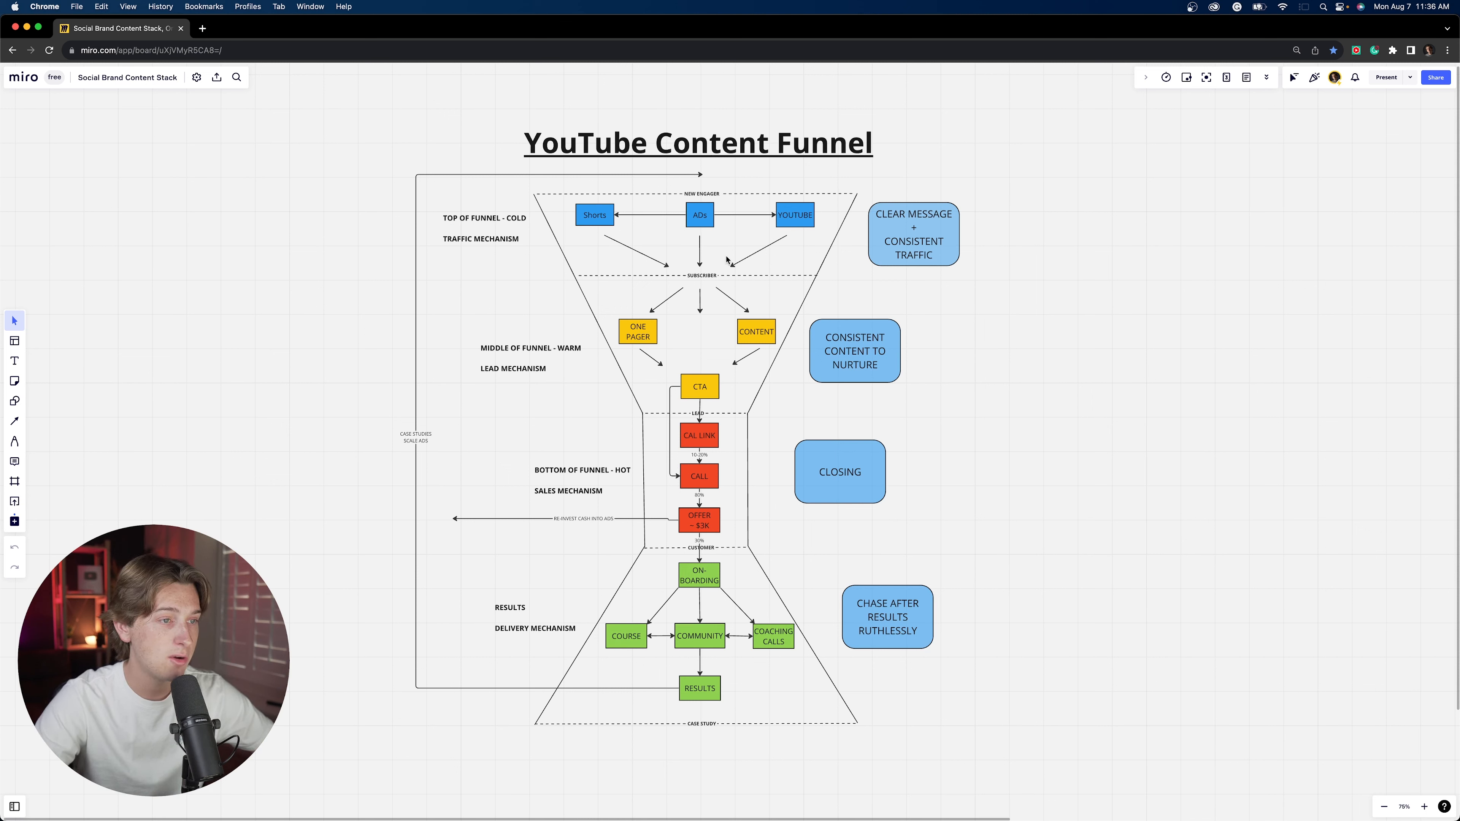
mouse_move(731, 395)
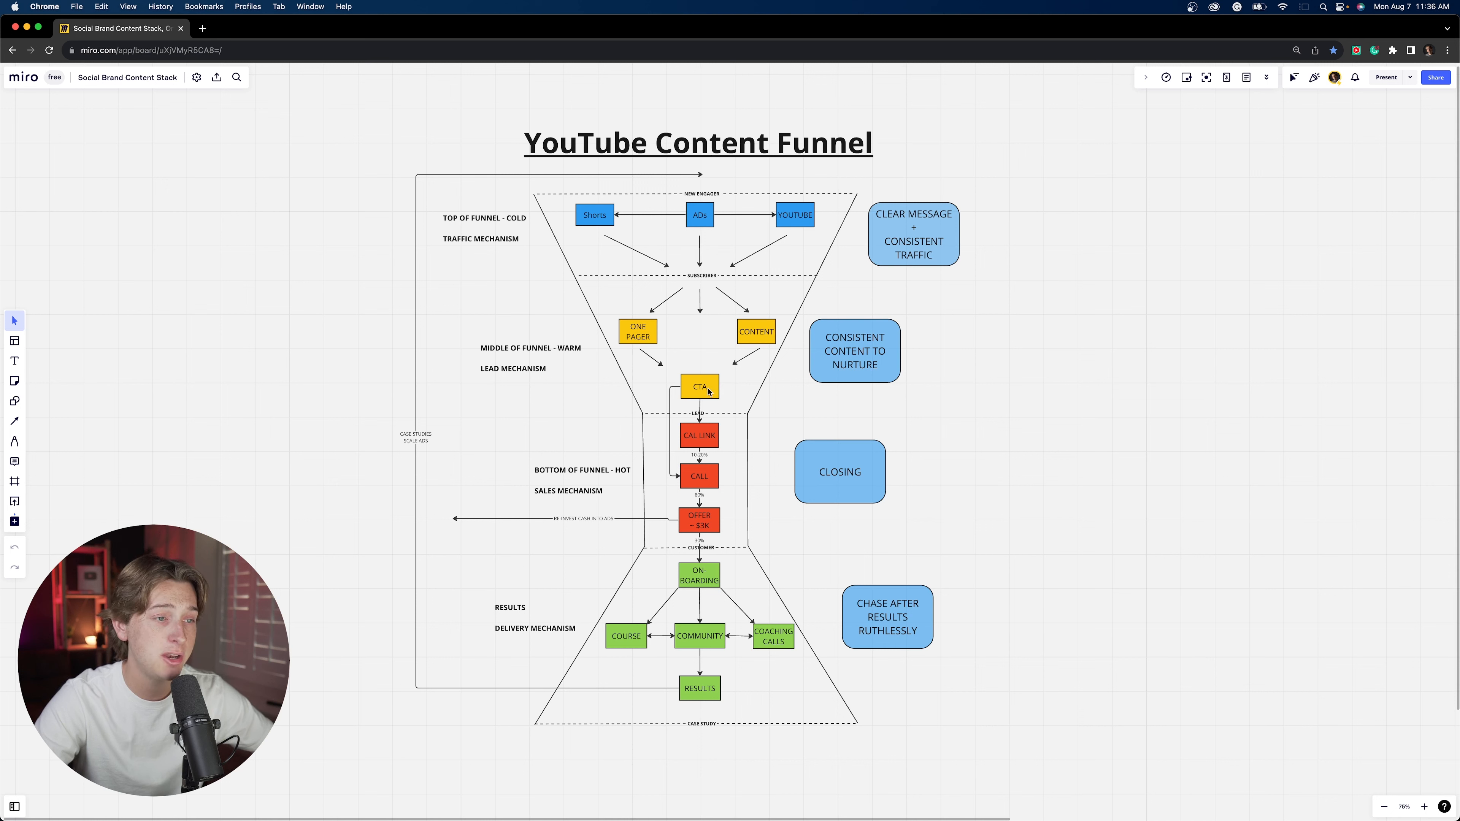
mouse_move(737, 473)
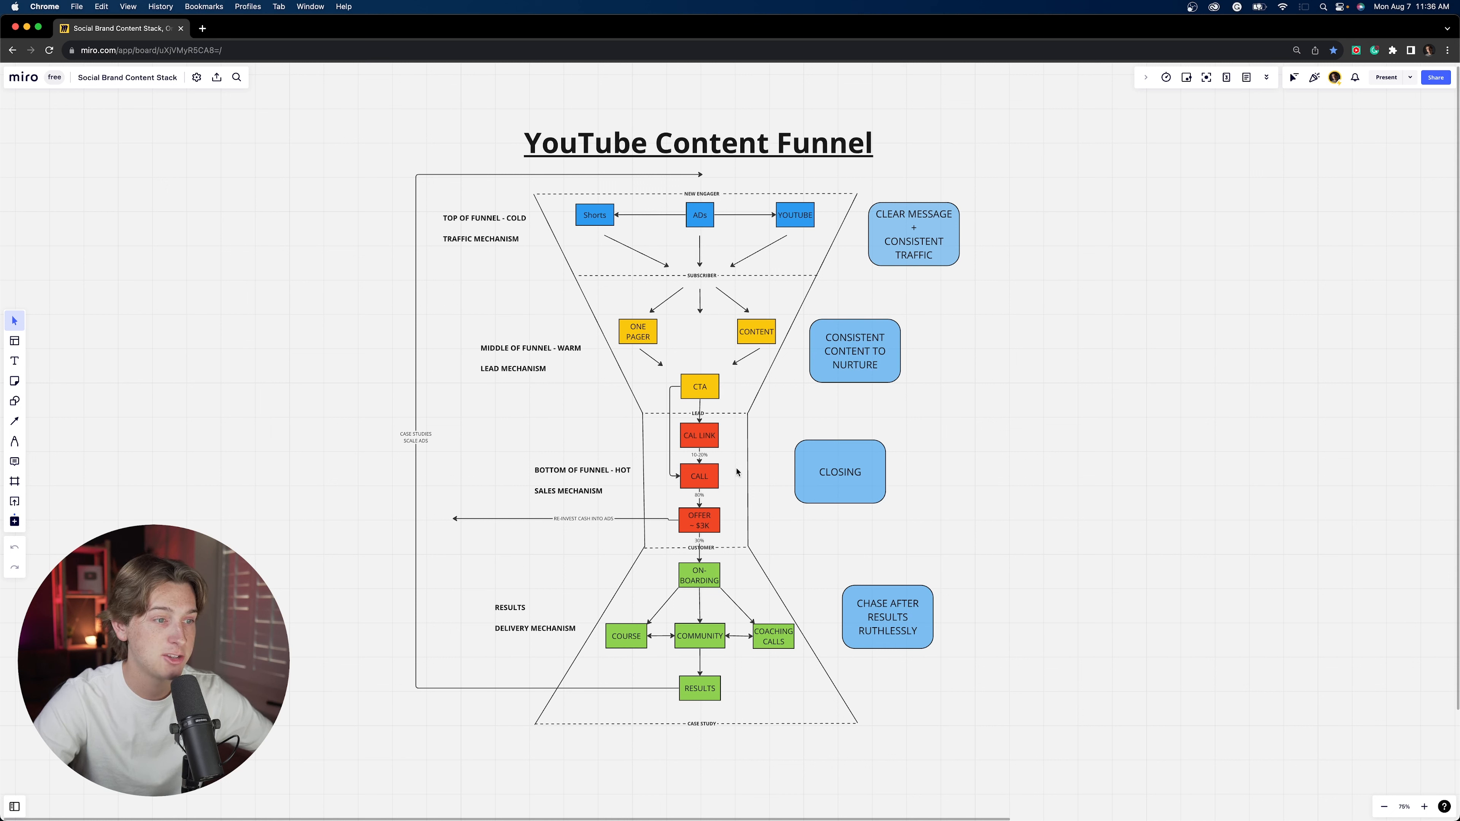
mouse_move(677, 438)
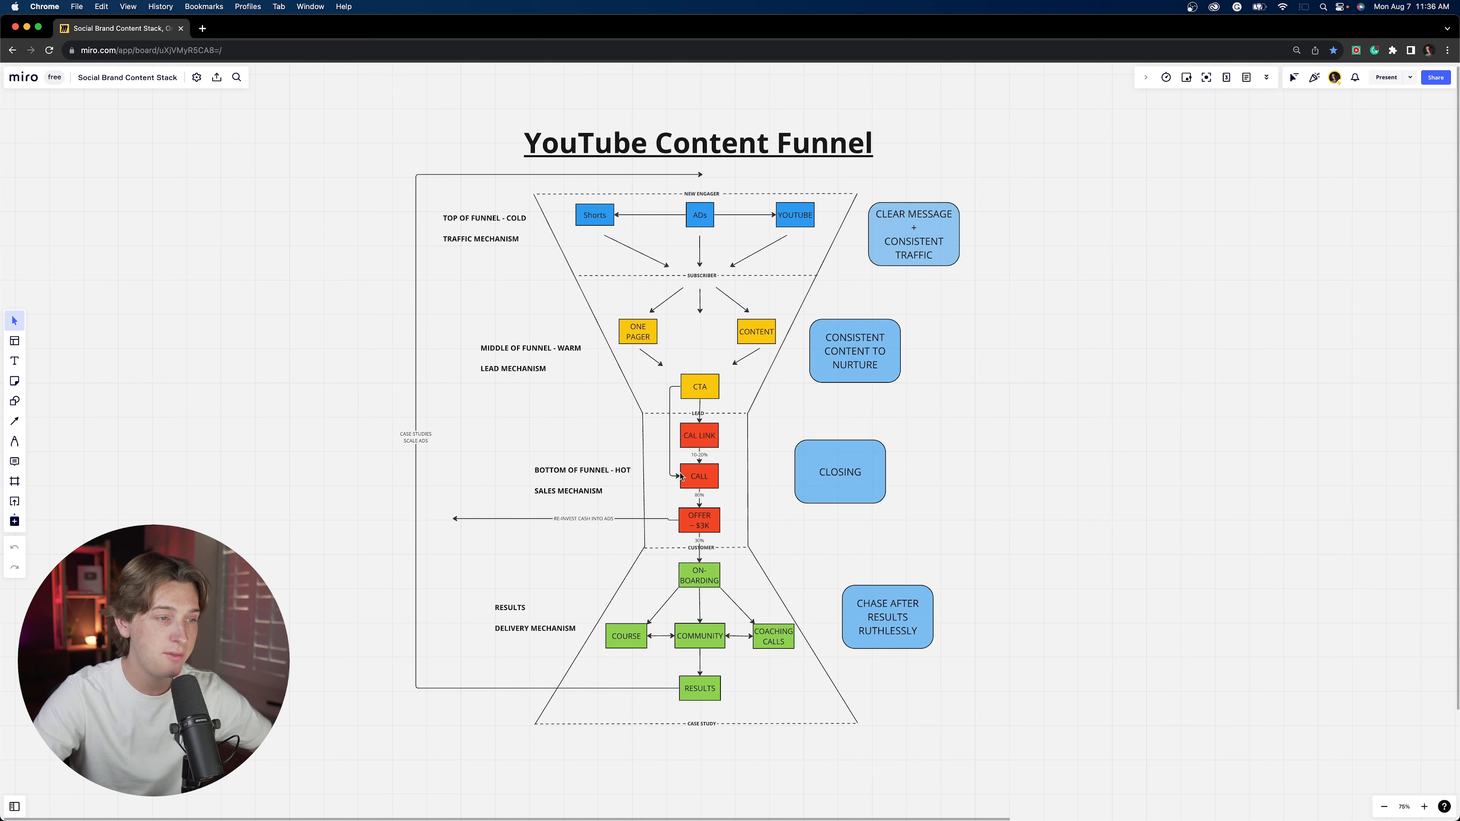
mouse_move(807, 585)
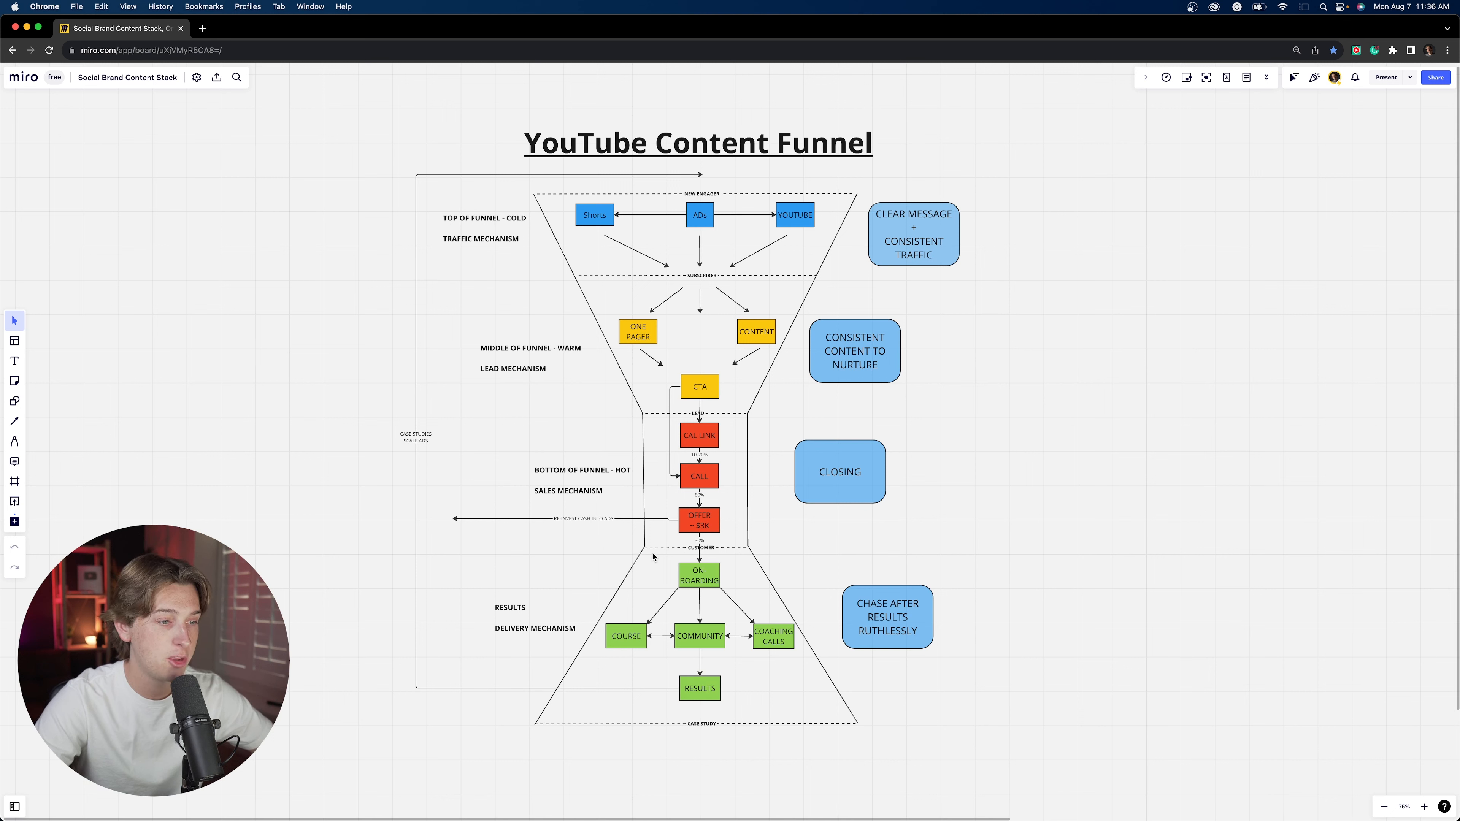
mouse_move(611, 578)
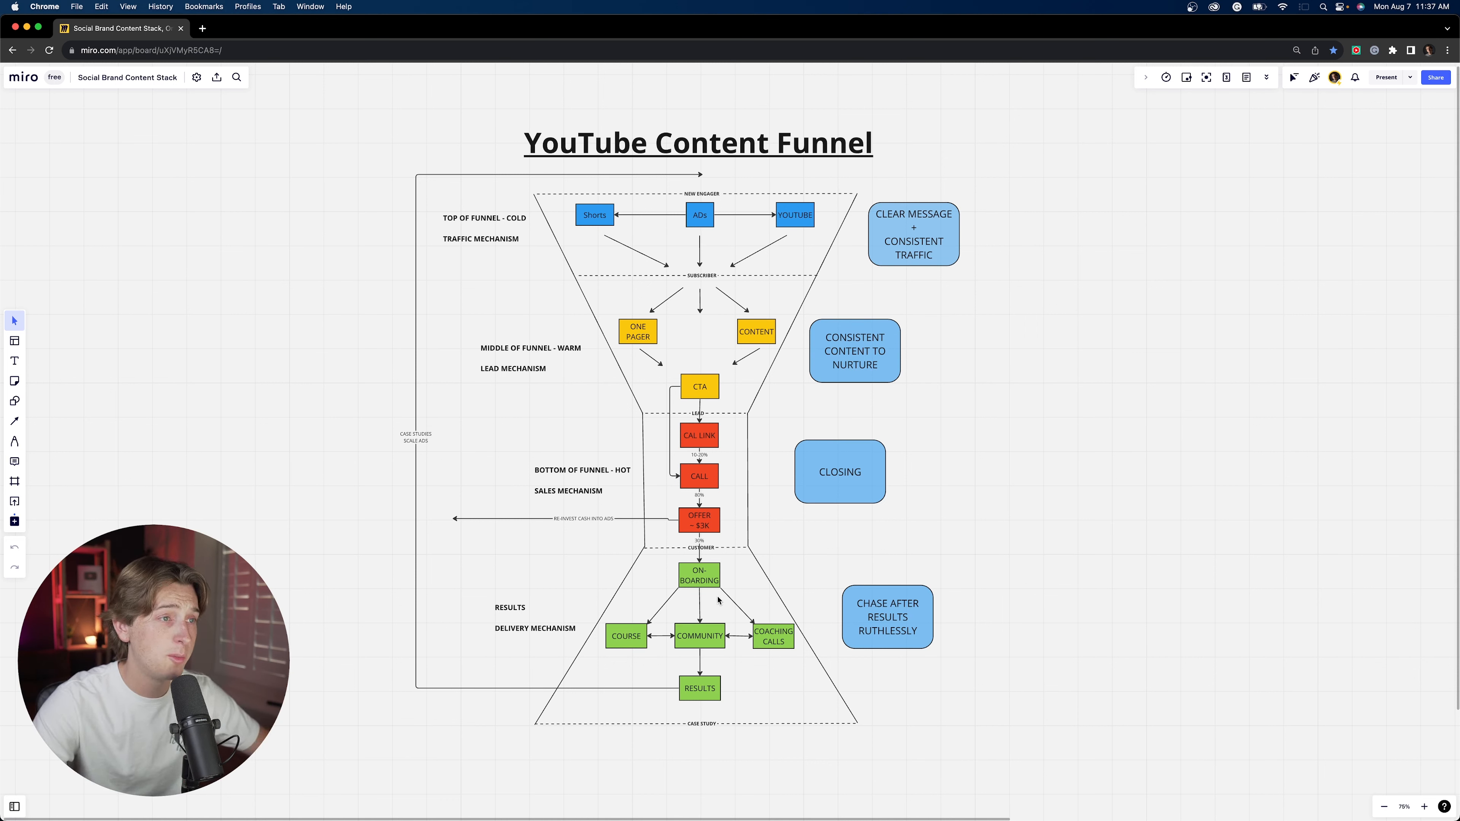
mouse_move(688, 225)
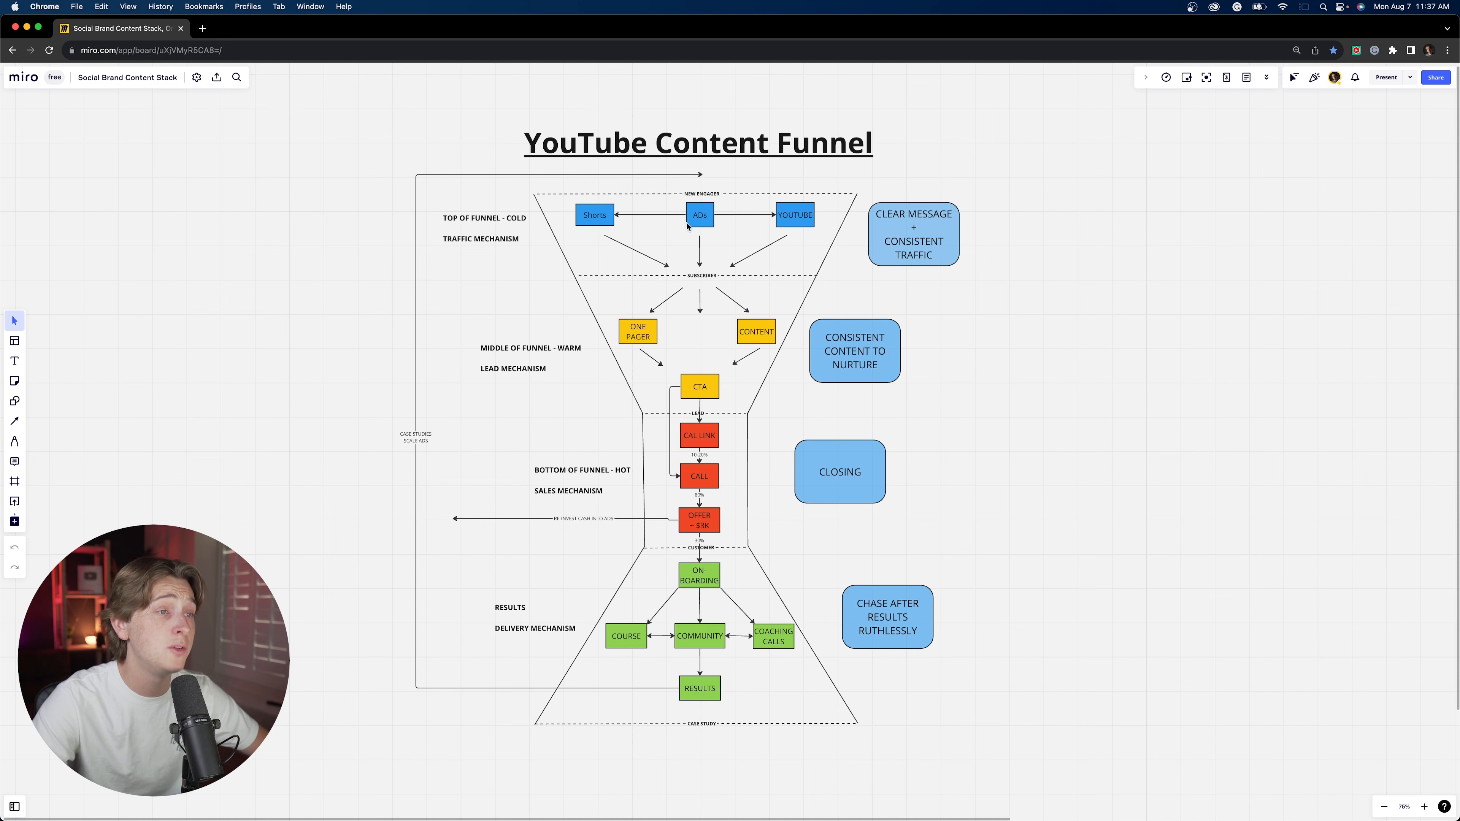
mouse_move(622, 88)
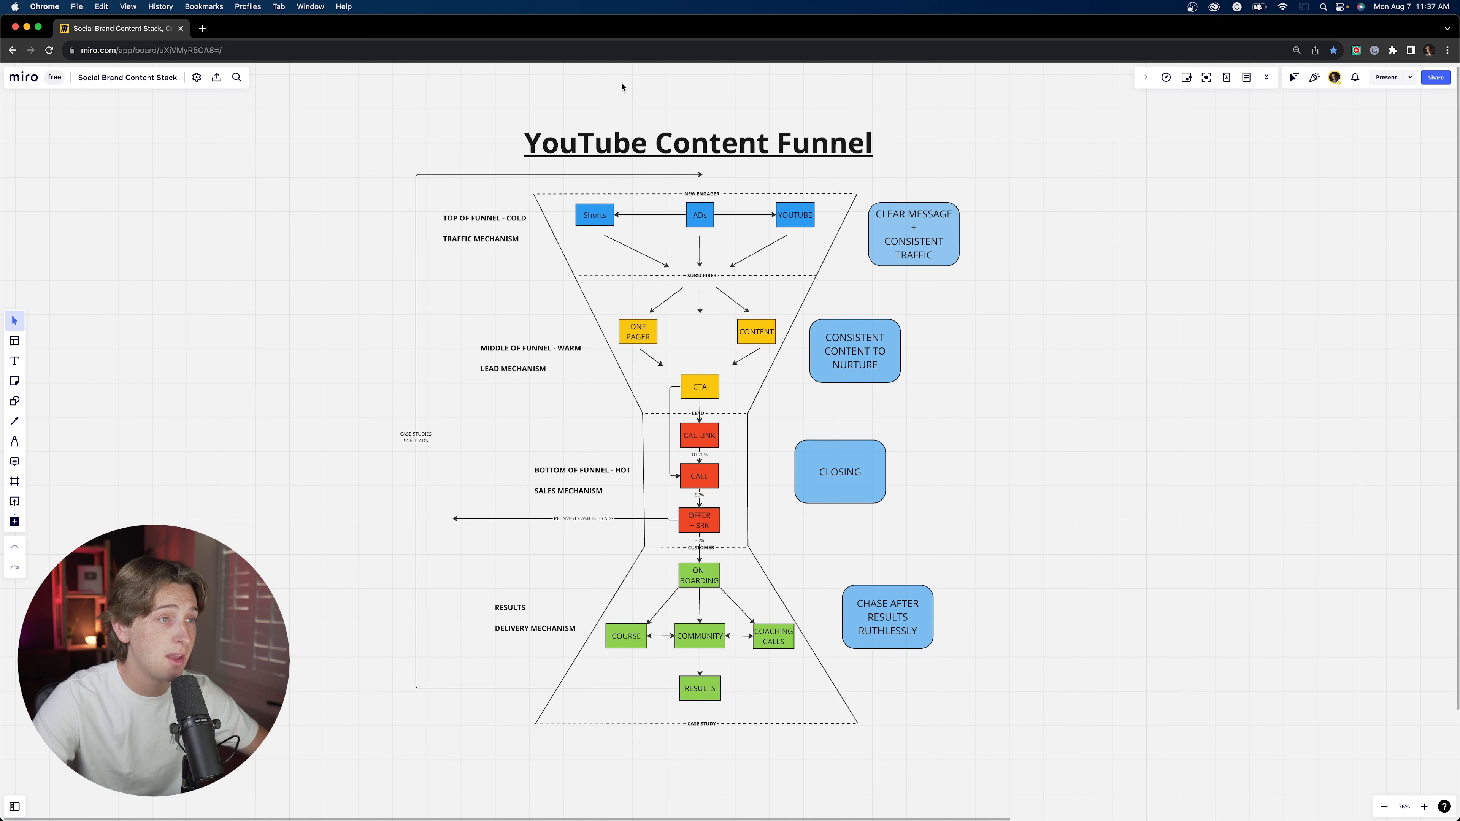
mouse_move(722, 435)
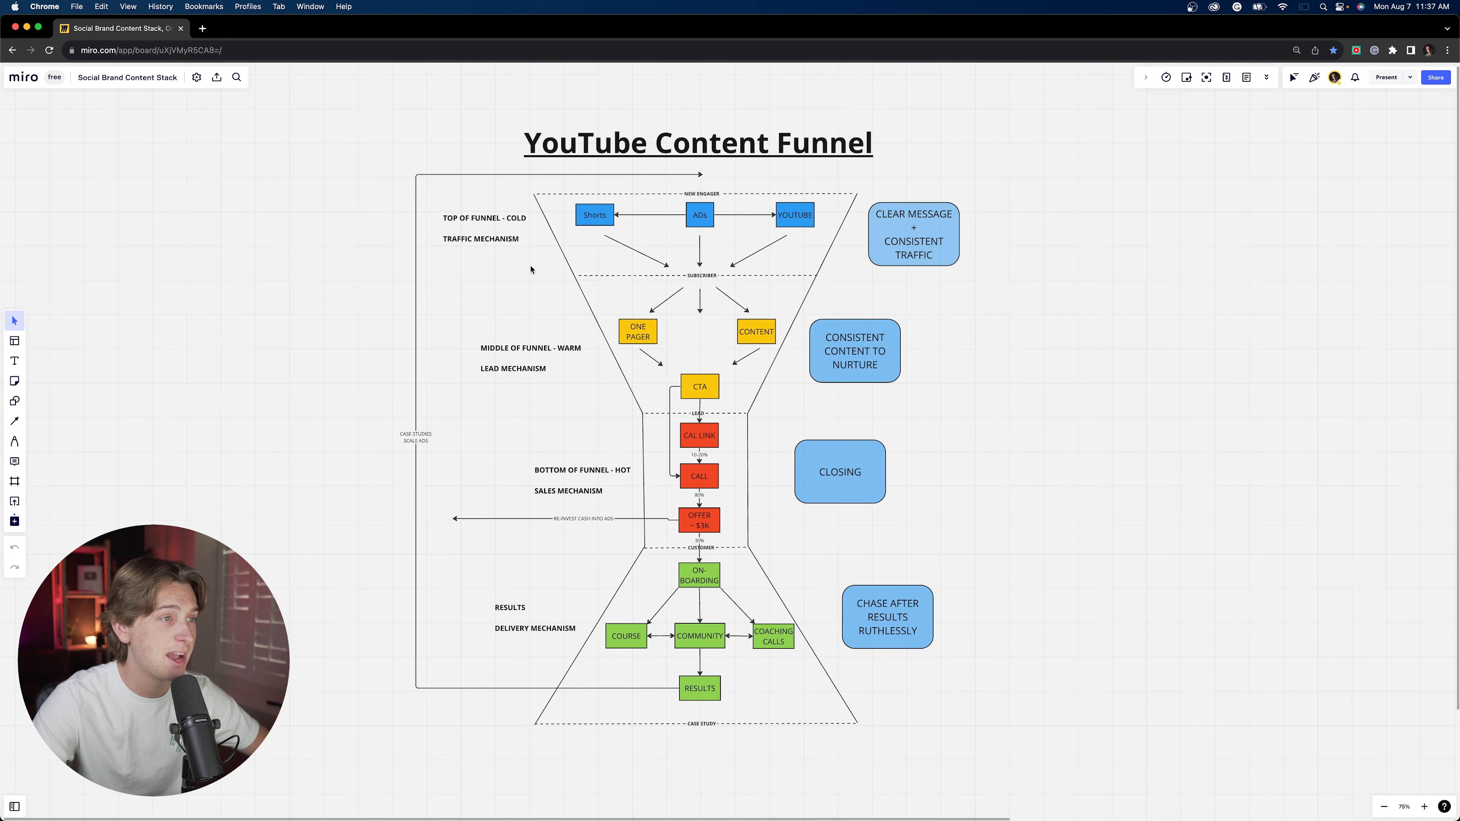
mouse_move(697, 184)
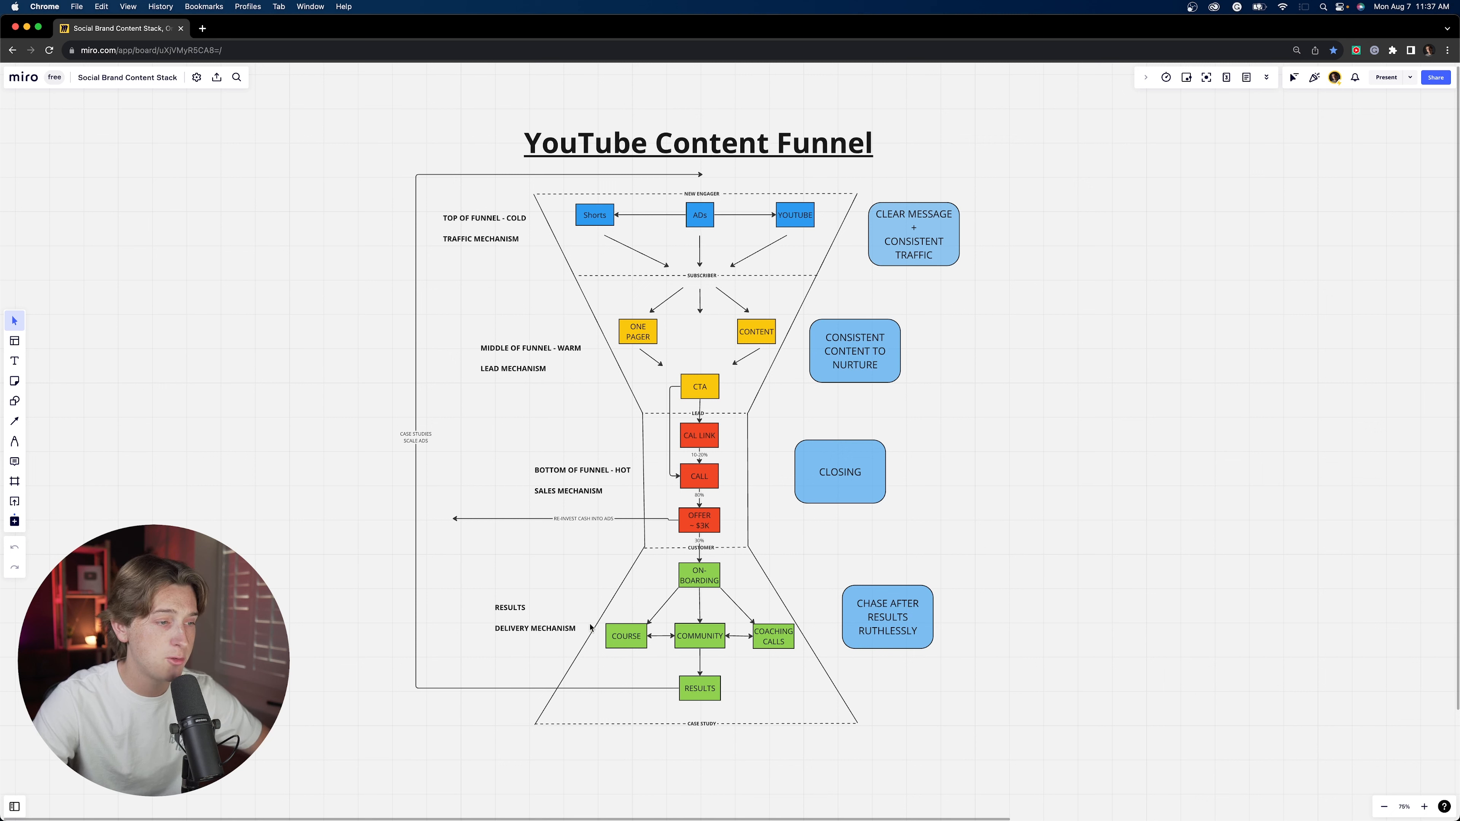
left_click(887, 618)
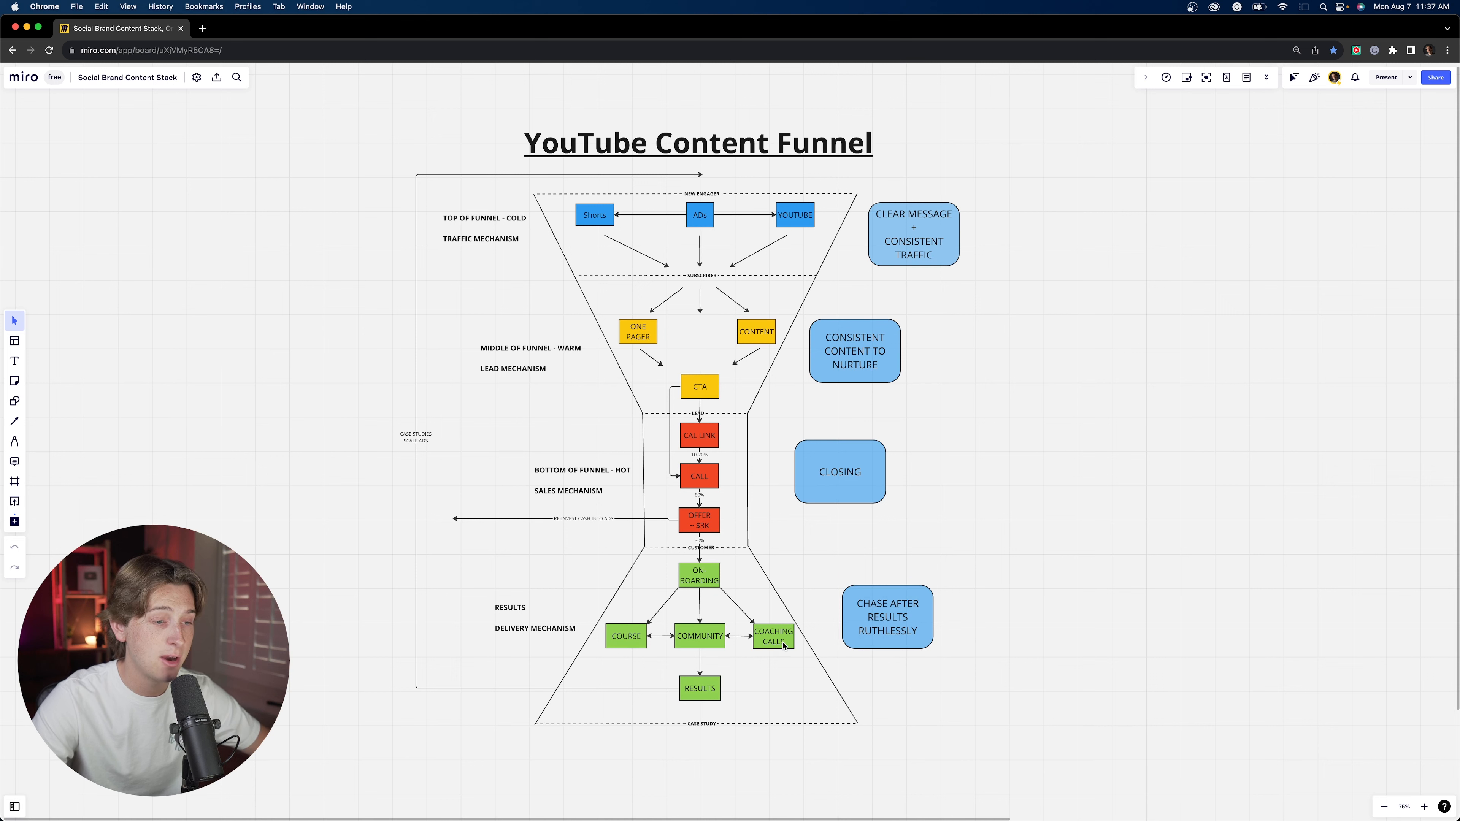
mouse_move(659, 187)
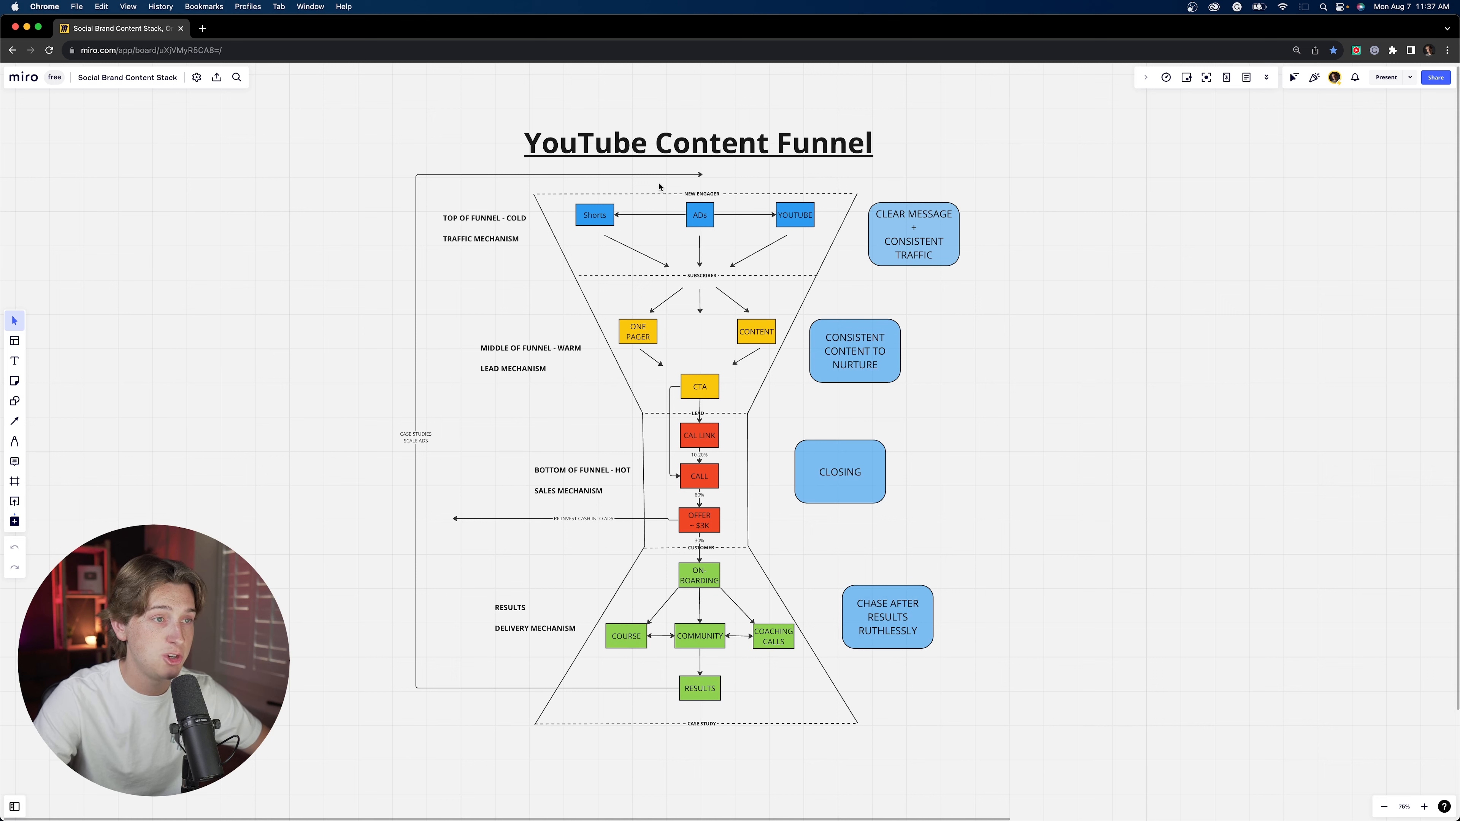